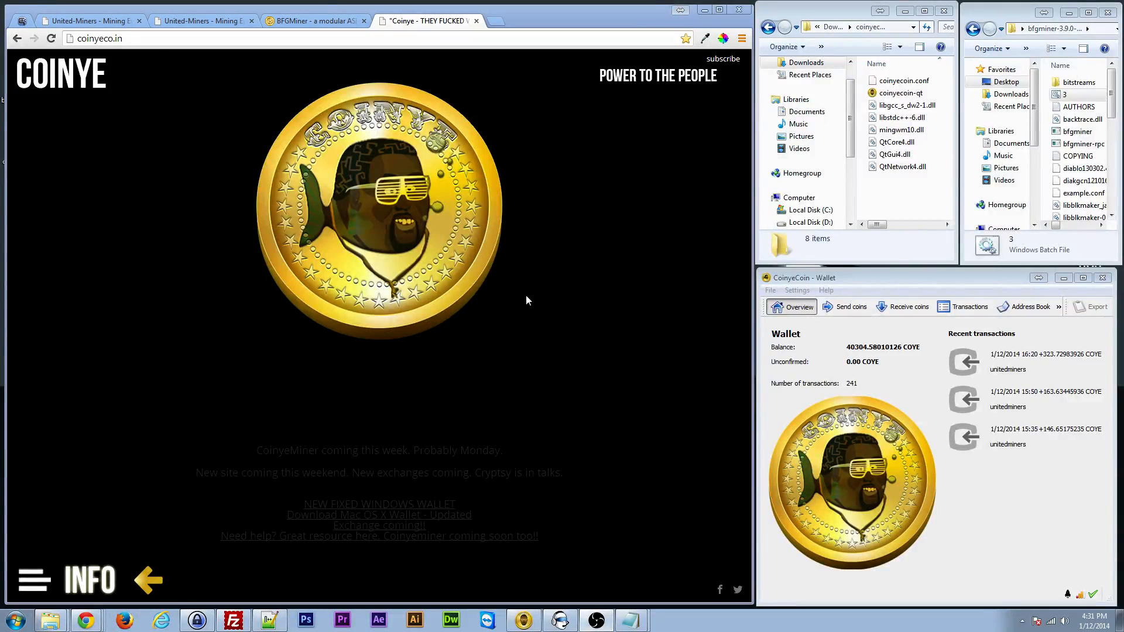
mouse_move(108, 93)
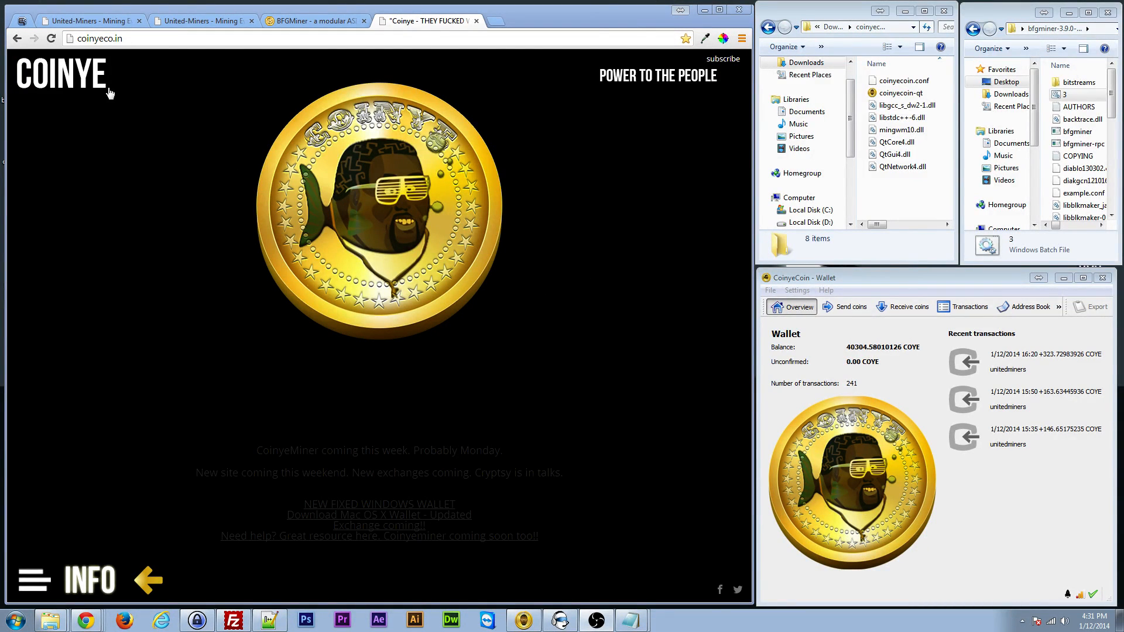
mouse_move(280, 283)
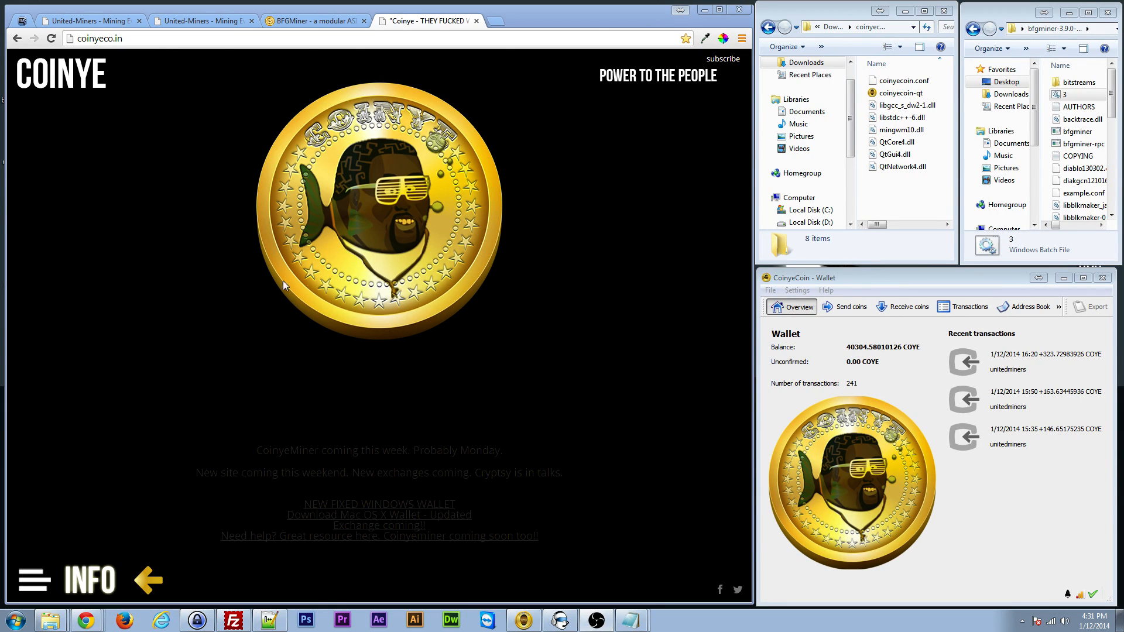
mouse_move(411, 435)
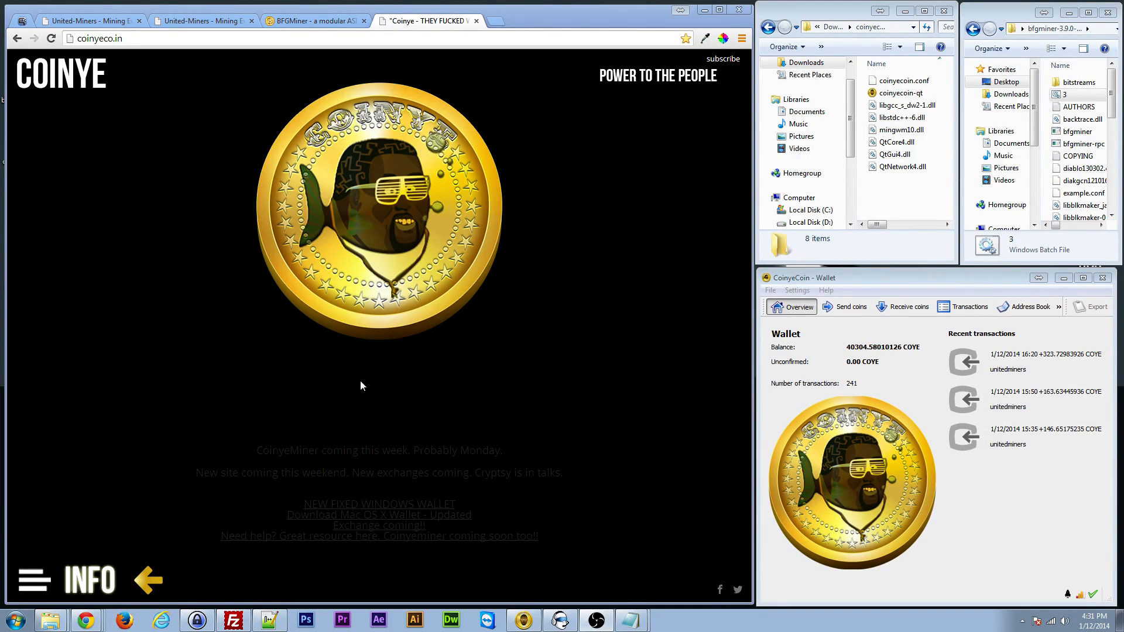
mouse_move(178, 341)
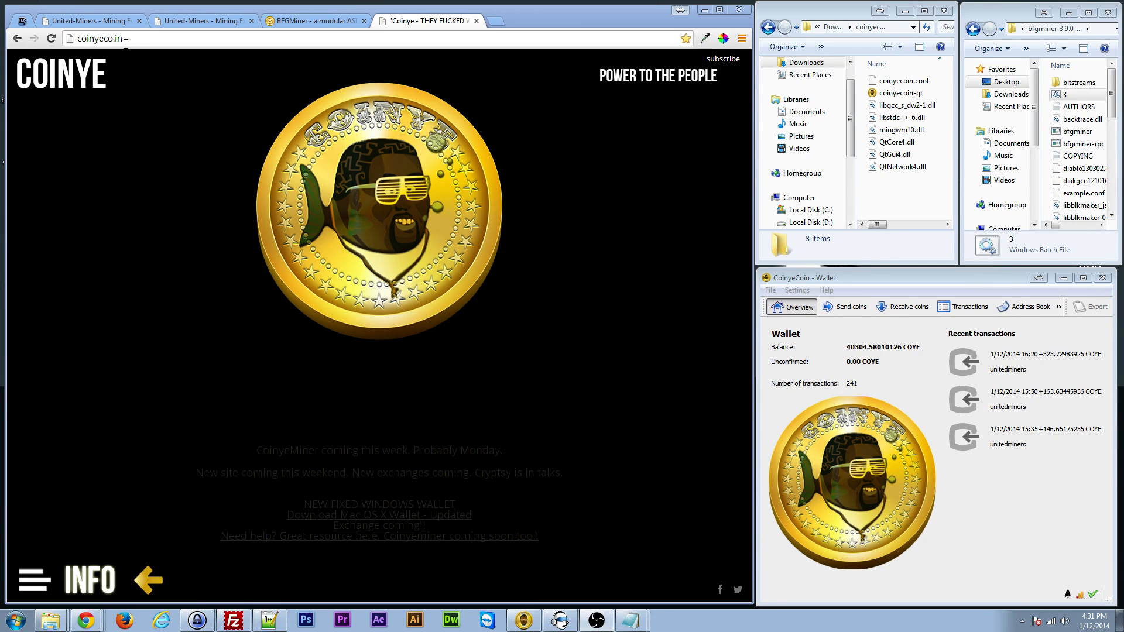
Select the coinyecoin-qt wallet application in the coinyecoin-qt-win32 download folder
left_click(98, 37)
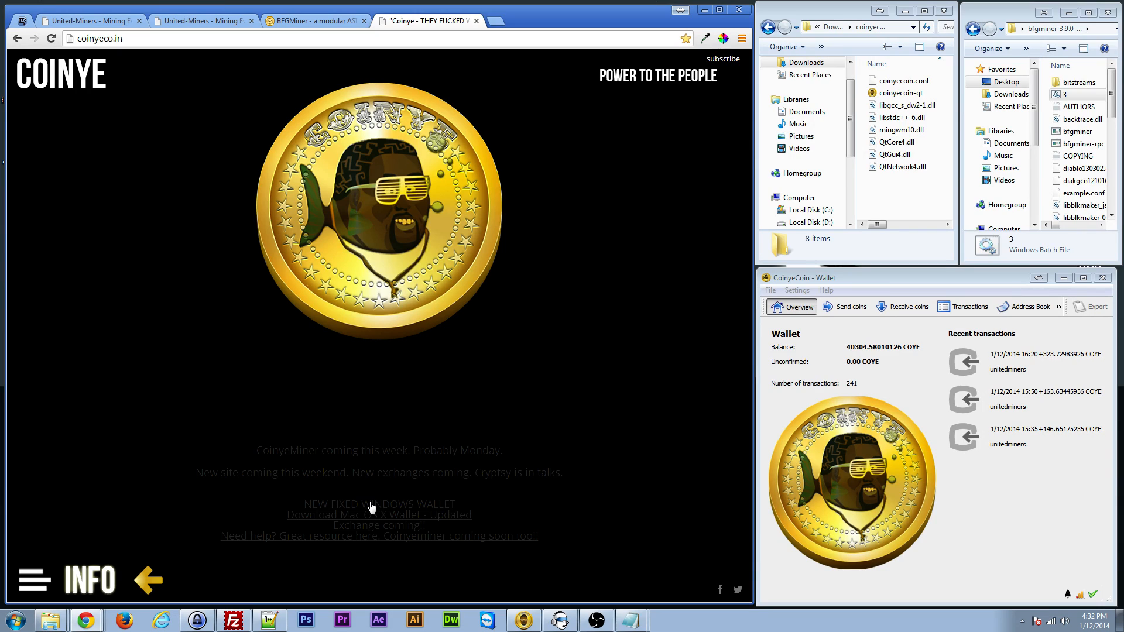
mouse_move(429, 474)
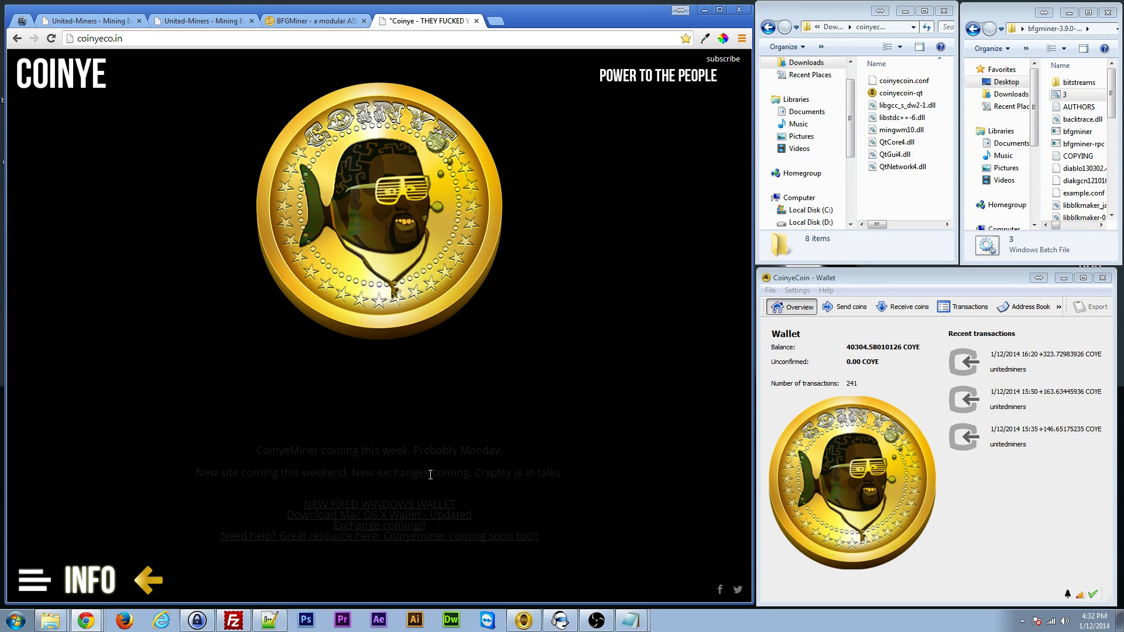
mouse_move(369, 514)
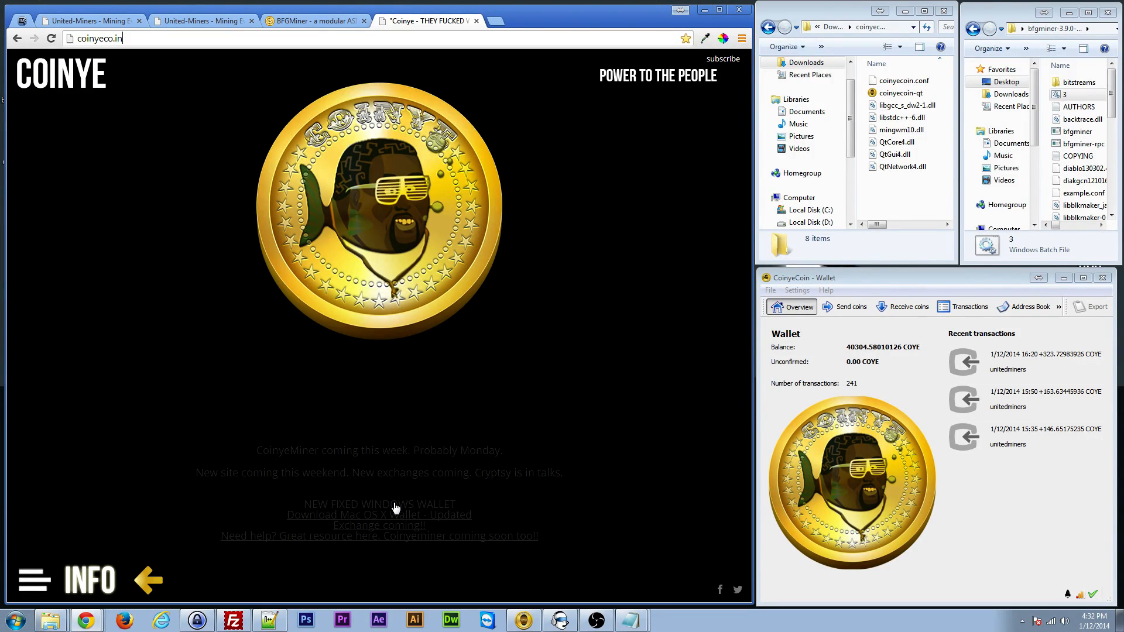
mouse_move(378, 516)
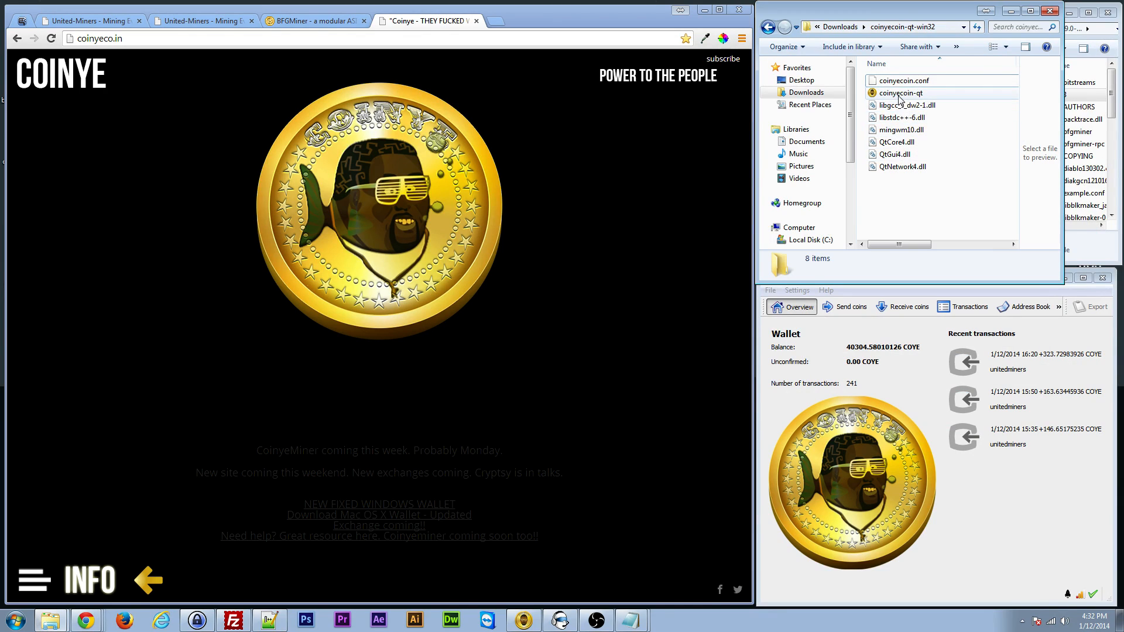
left_click(901, 92)
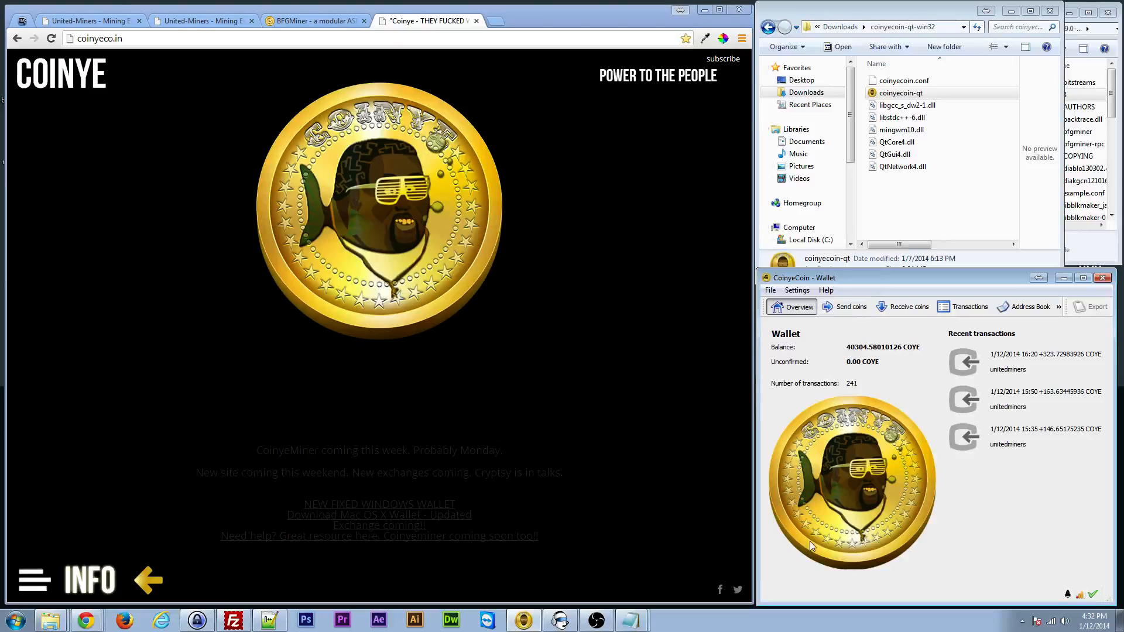
left_click(900, 93)
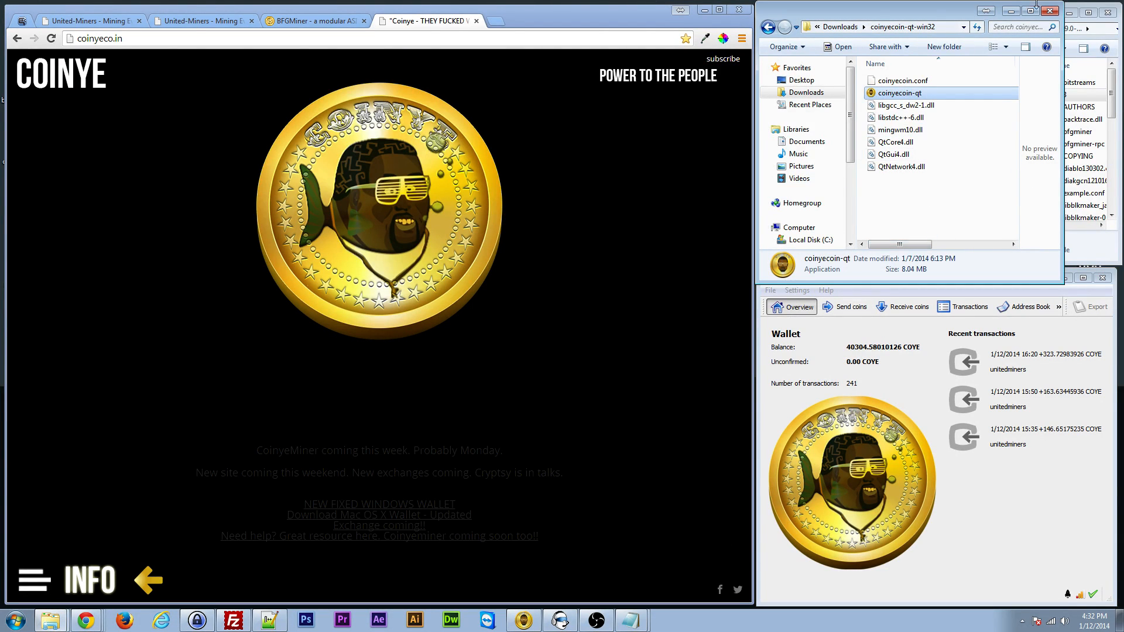
mouse_move(186, 388)
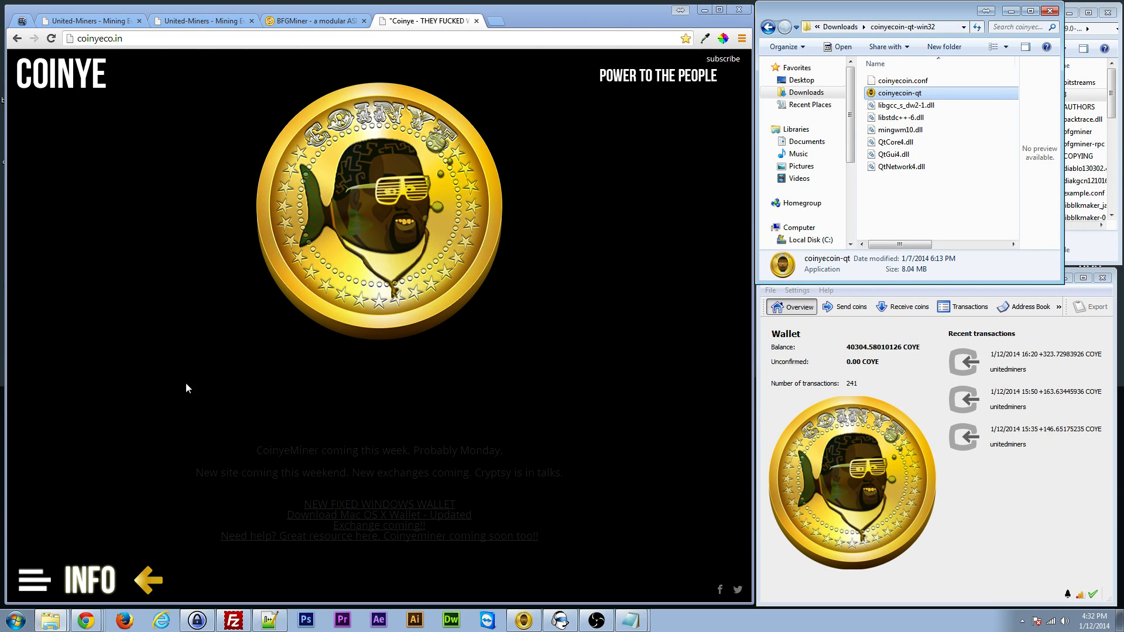
mouse_move(459, 151)
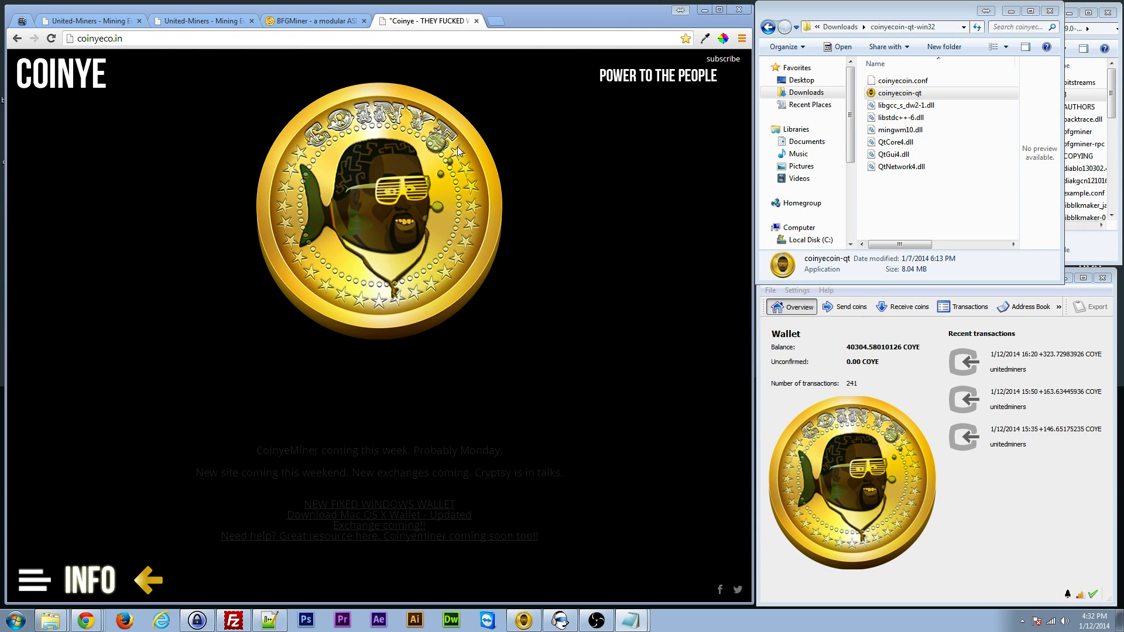
left_click(33, 581)
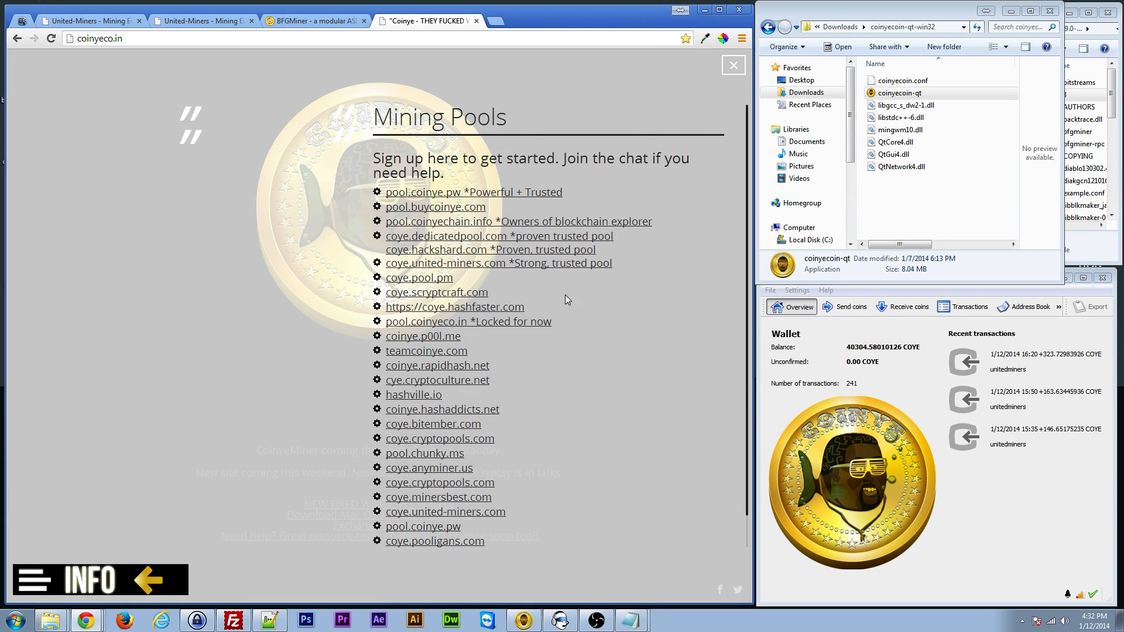
mouse_move(625, 336)
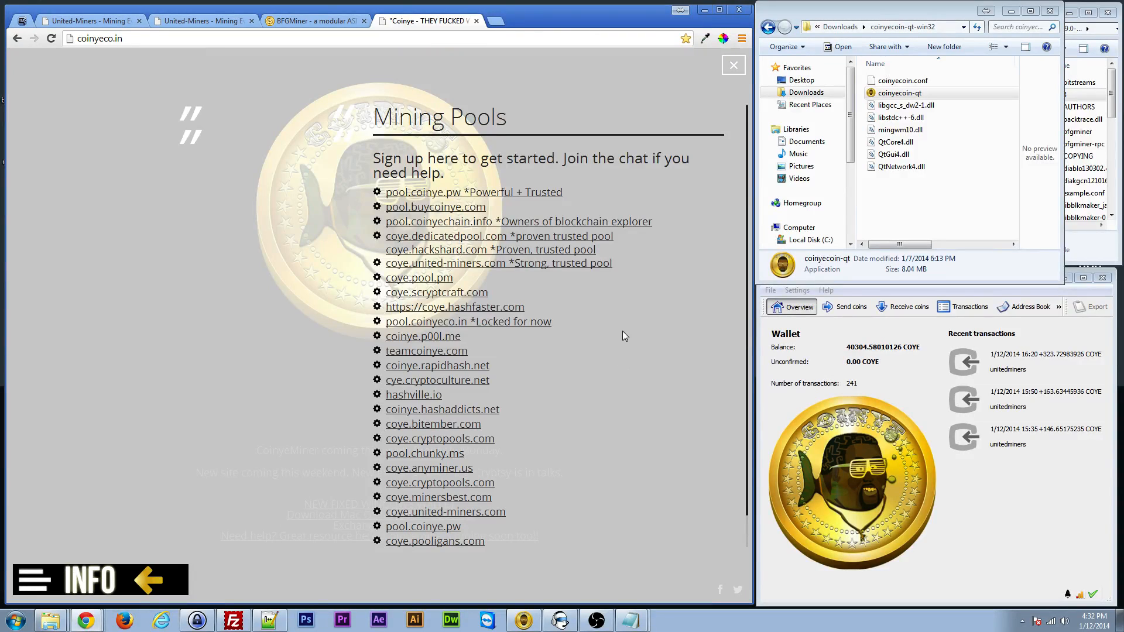
mouse_move(382, 280)
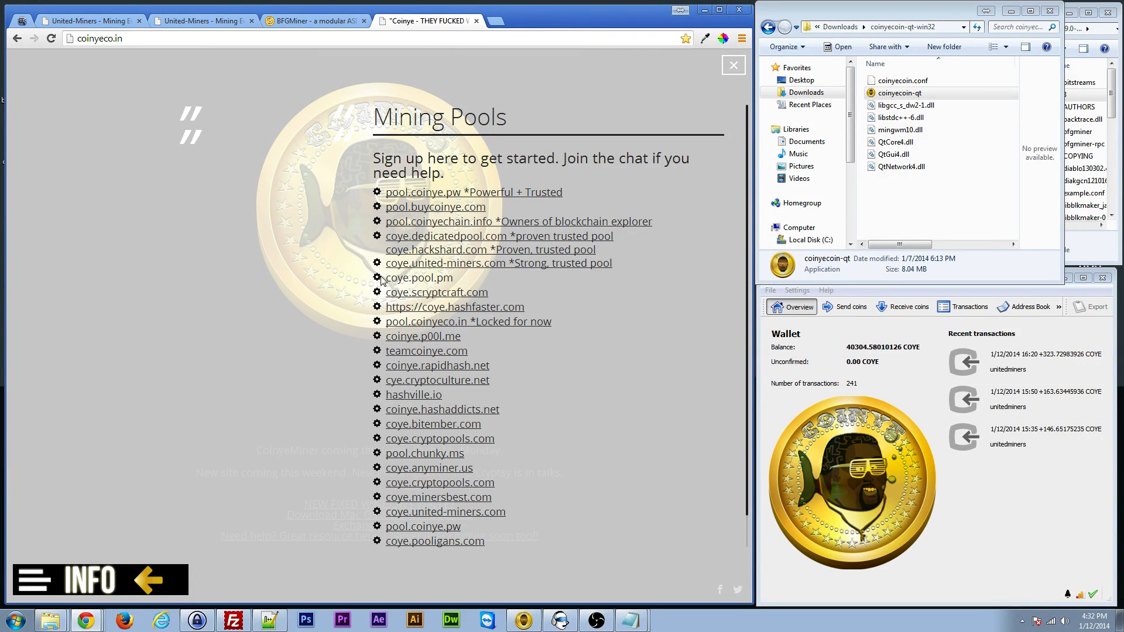
mouse_move(487, 273)
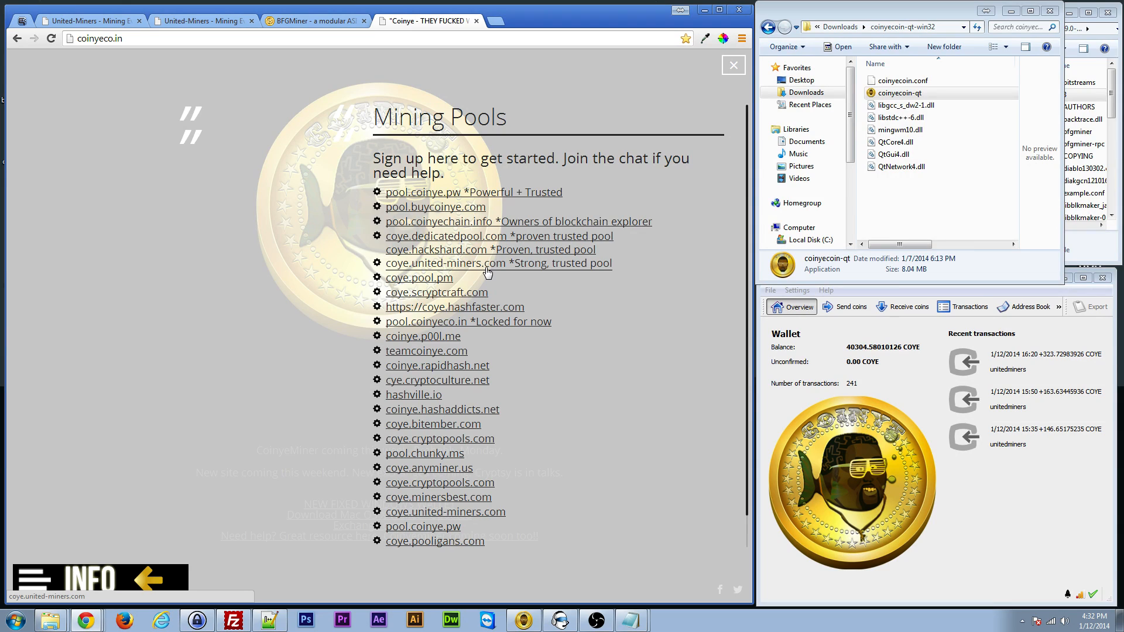
mouse_move(442, 273)
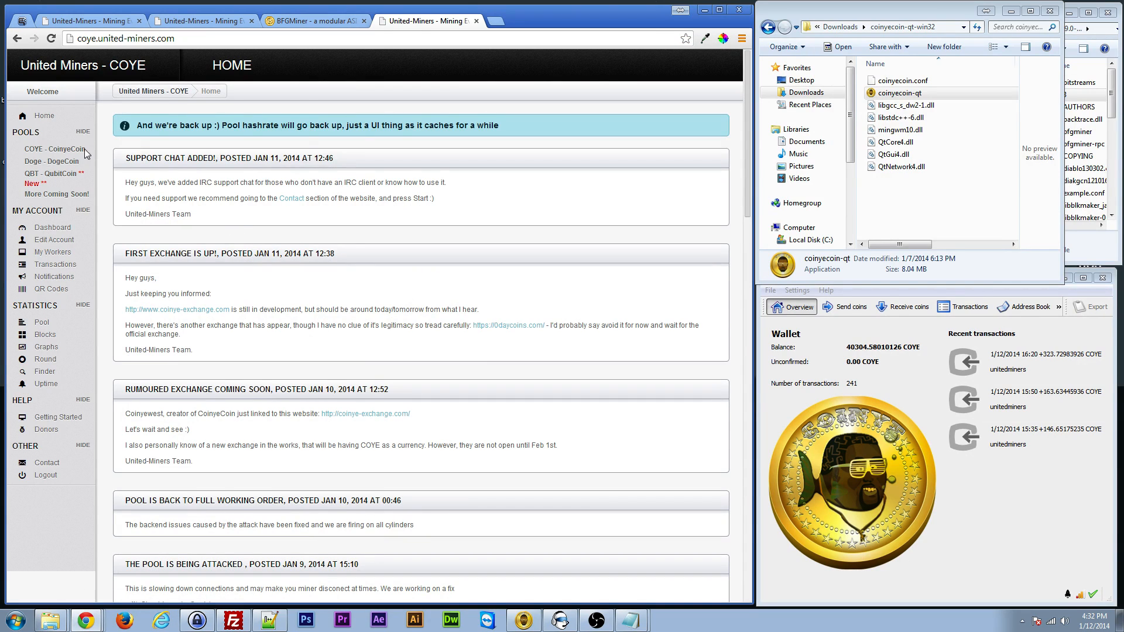
mouse_move(60, 372)
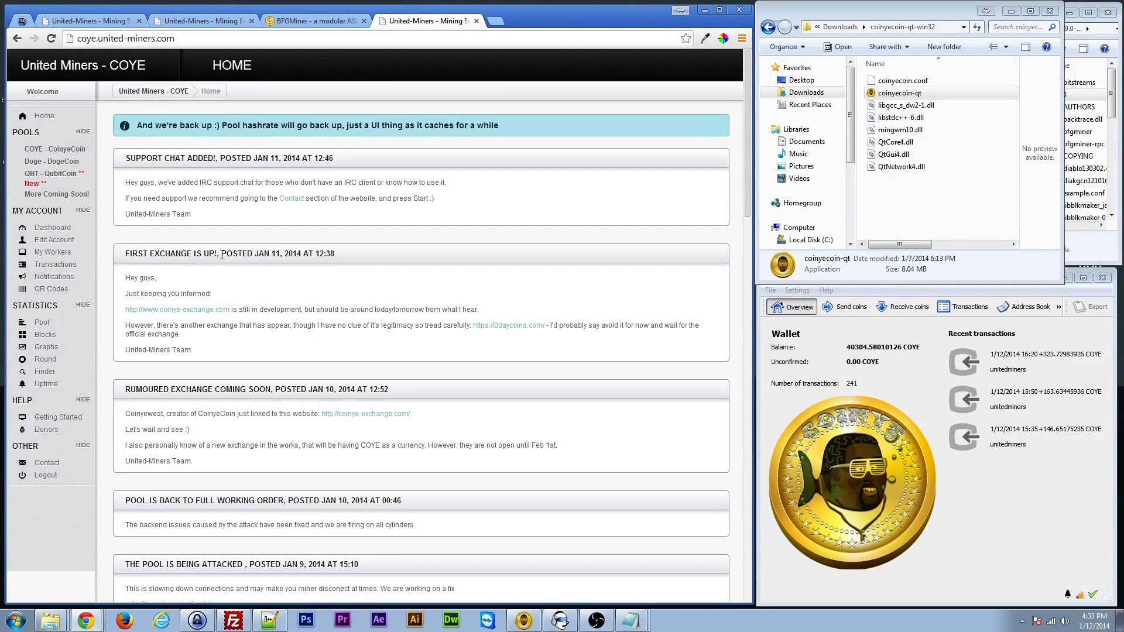
mouse_move(260, 243)
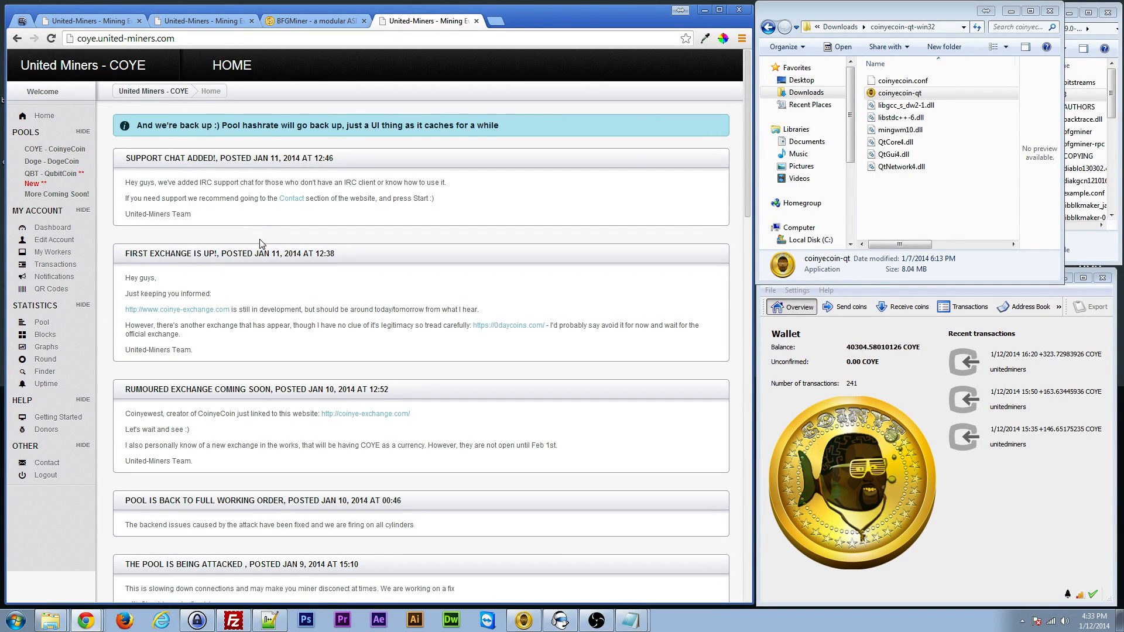
mouse_move(231, 237)
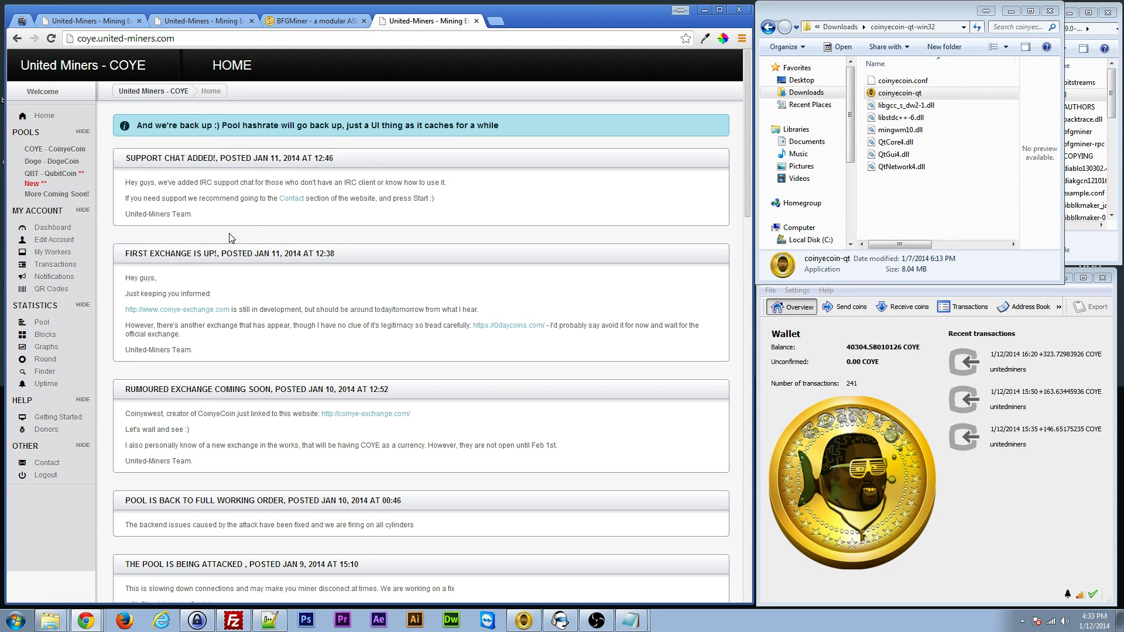
mouse_move(260, 216)
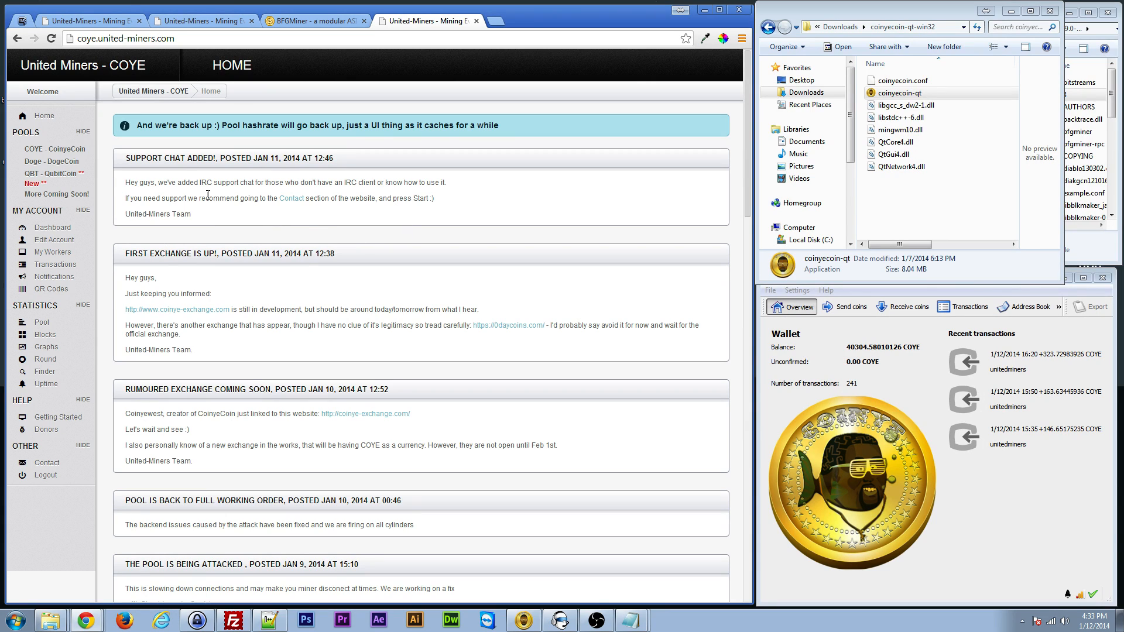
mouse_move(119, 221)
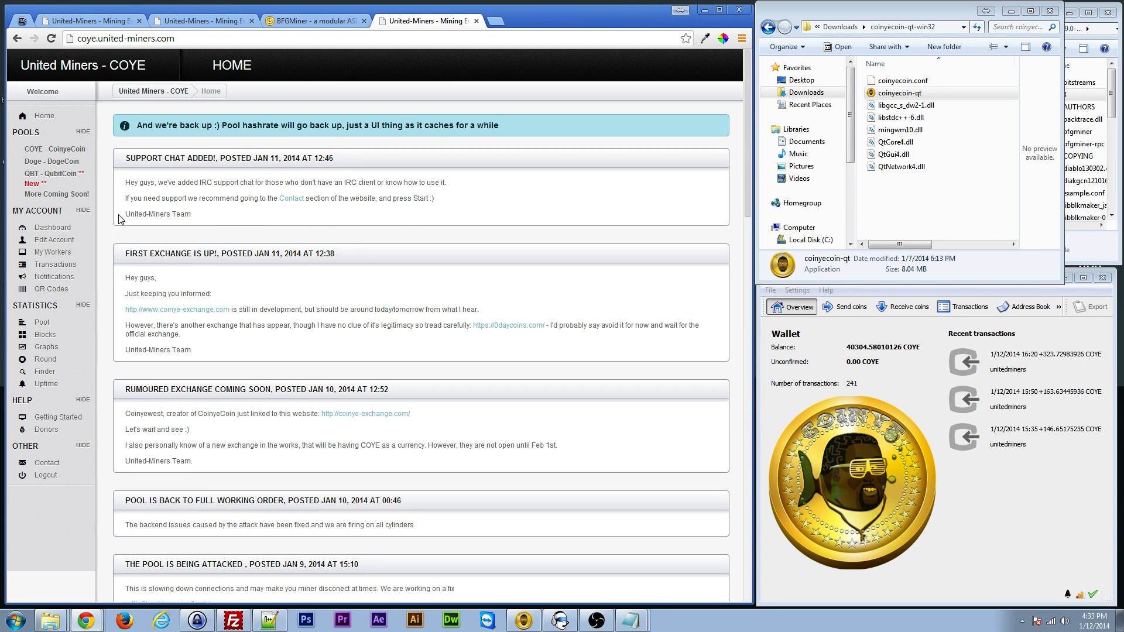
mouse_move(52, 252)
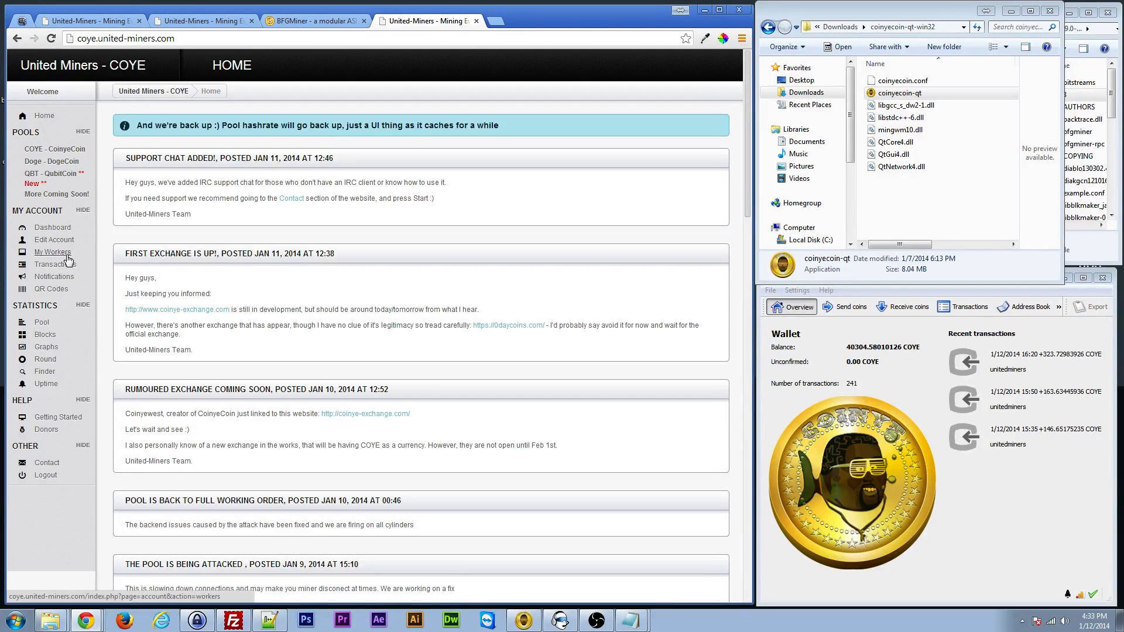
mouse_move(54, 239)
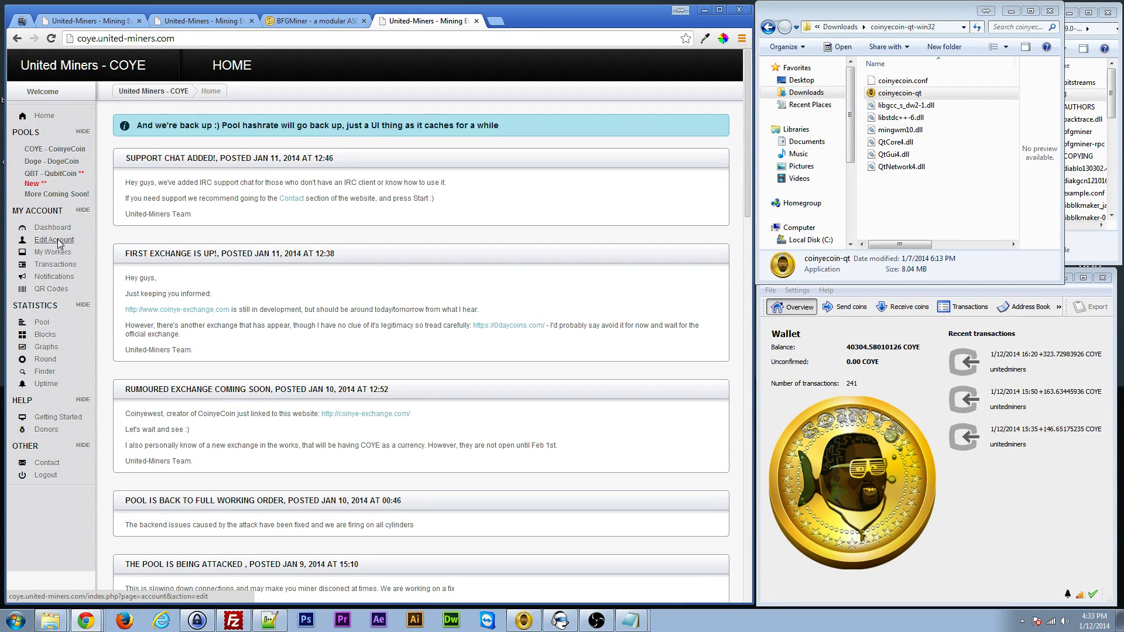
Switch Chrome to the BFGMiner website with its Windows download options
left_click(314, 20)
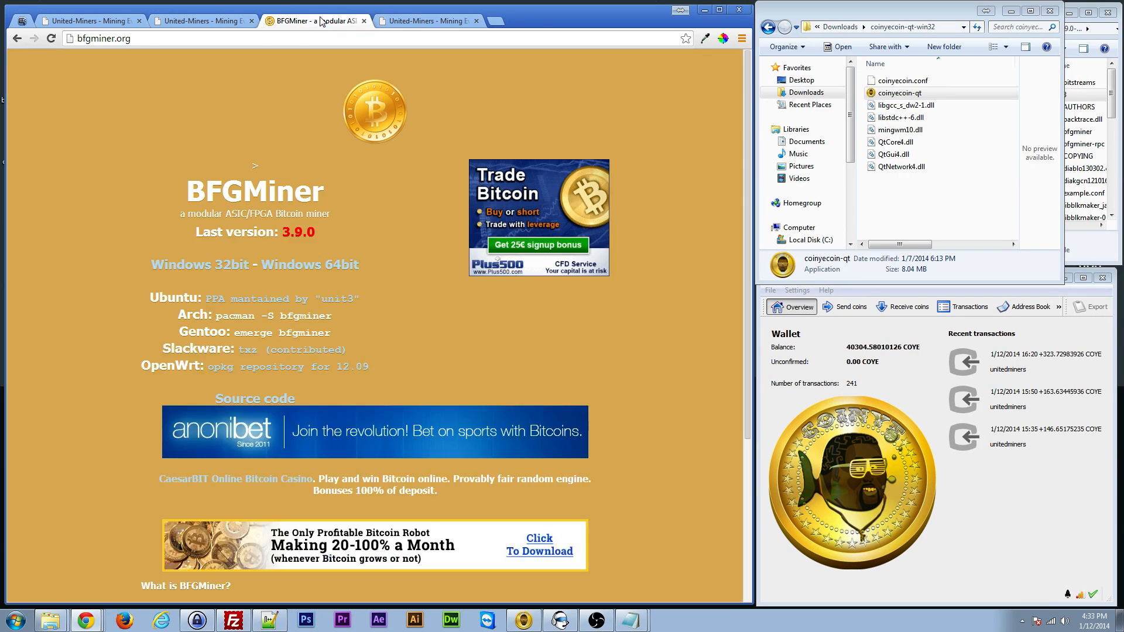
Show the United Miners Edit Account page scrolled to the Payment Address field
left_click(427, 21)
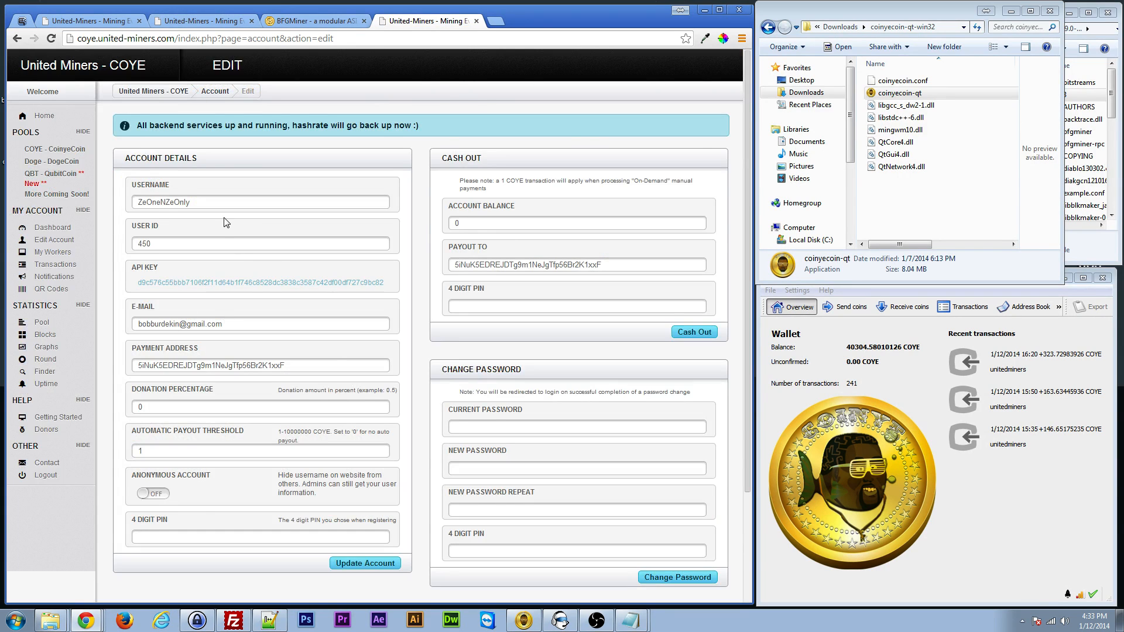
scroll("down", 3)
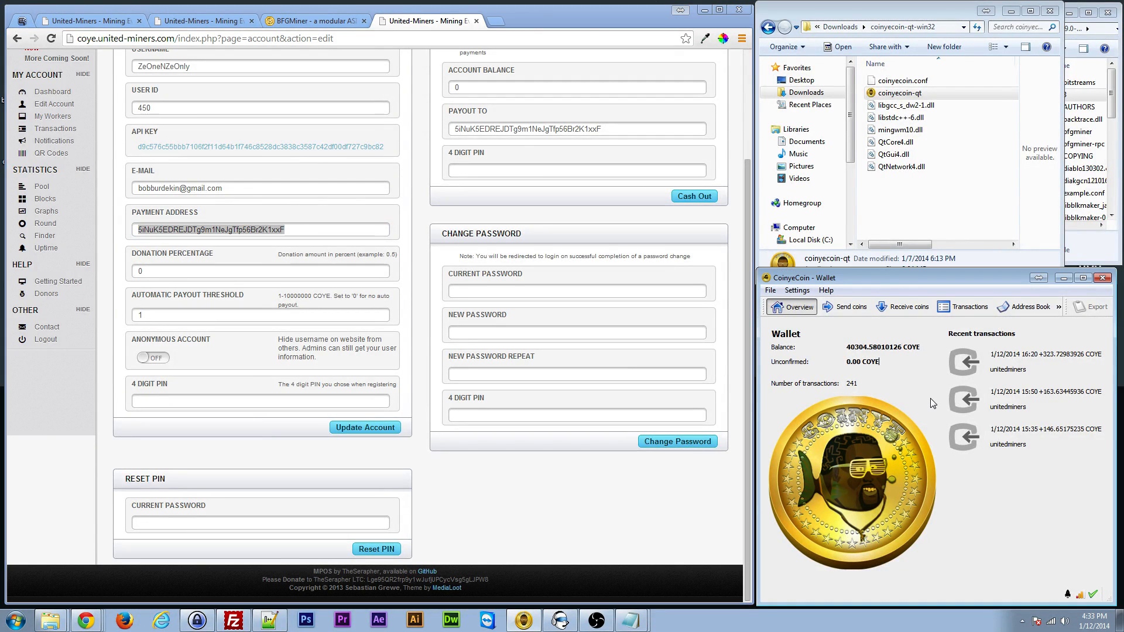
mouse_move(964, 311)
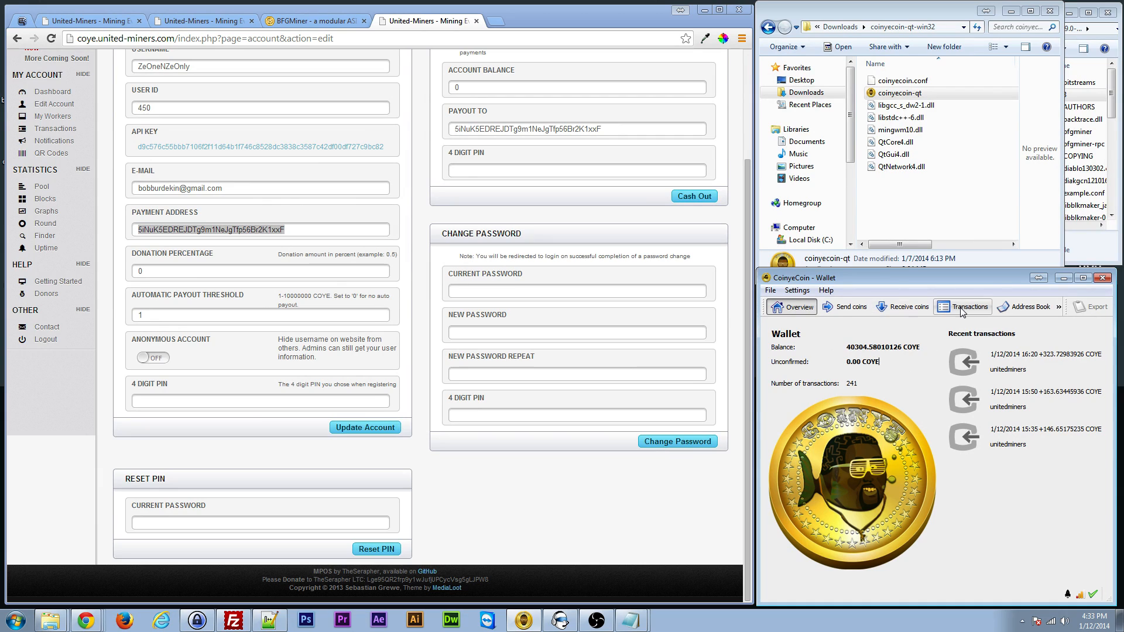
mouse_move(1036, 342)
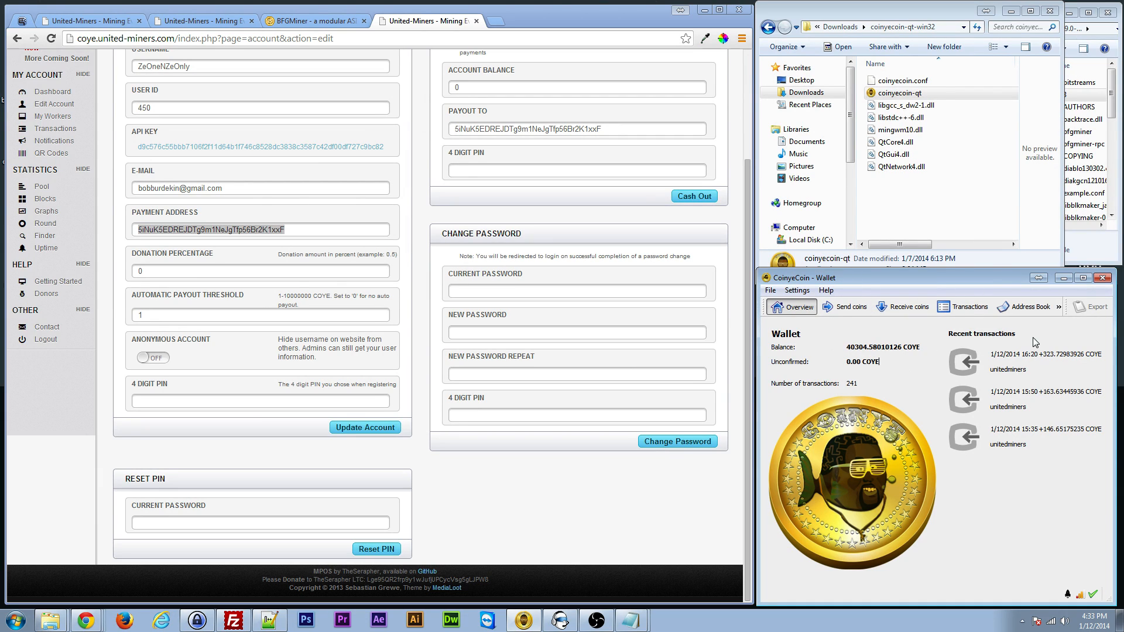
Check the wallet overview showing the 40304.58 COYE balance from unitedminers payouts
left_click(907, 306)
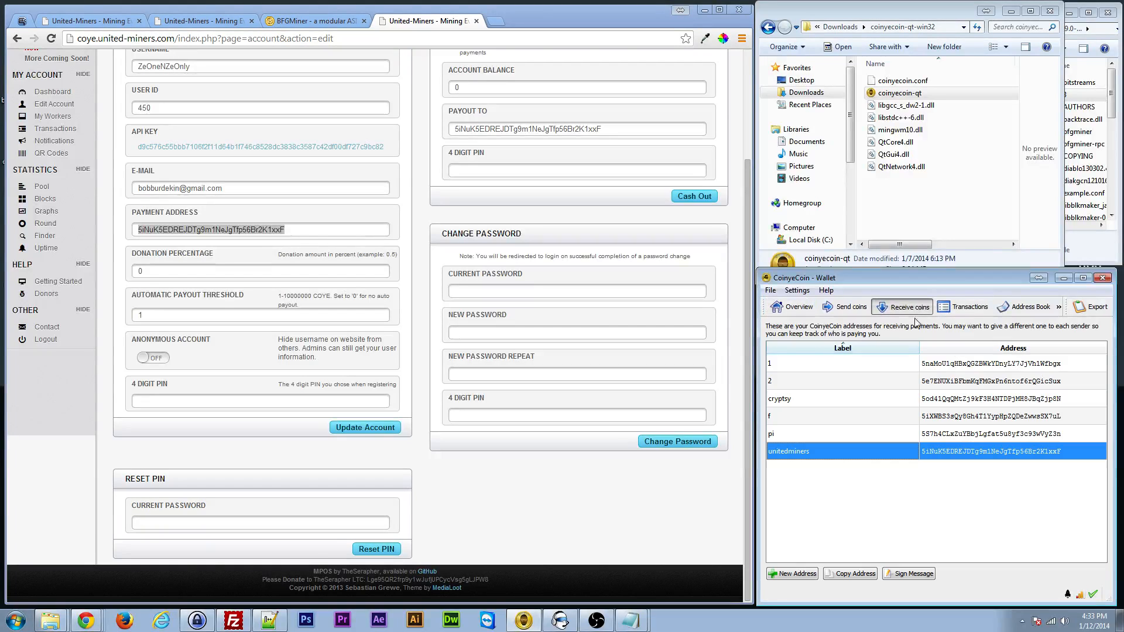
mouse_move(798, 455)
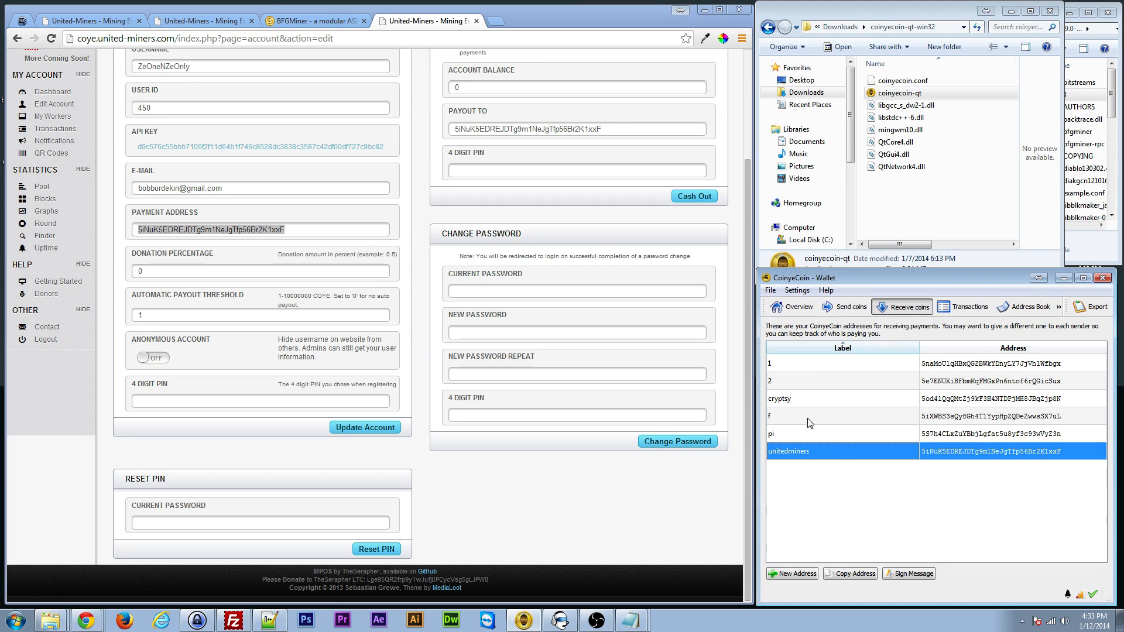
mouse_move(922, 468)
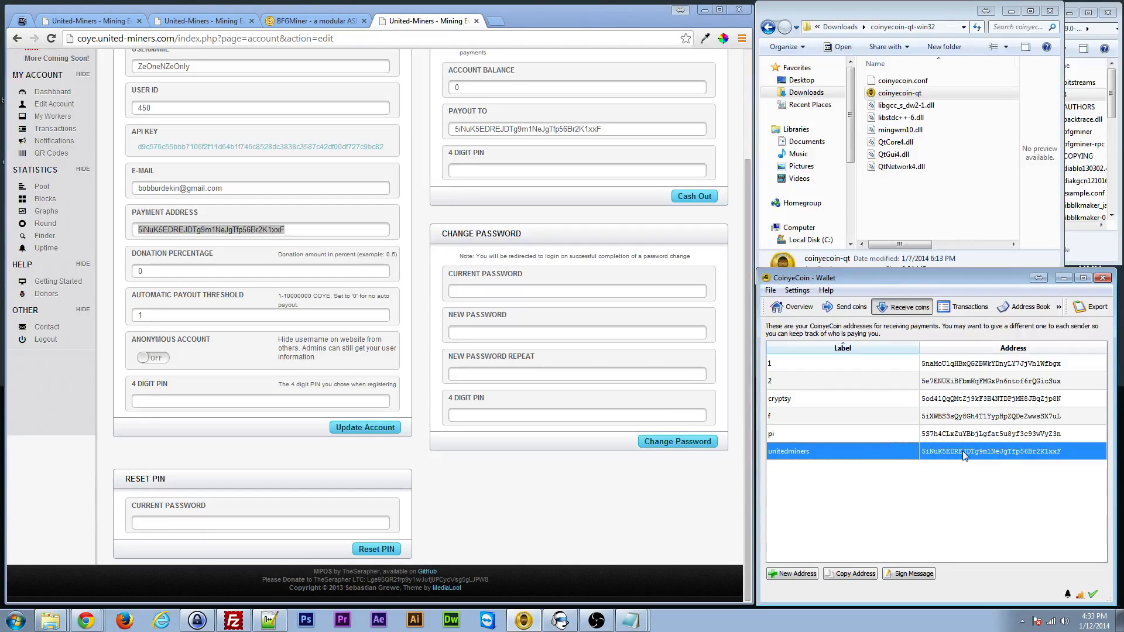
mouse_move(794, 458)
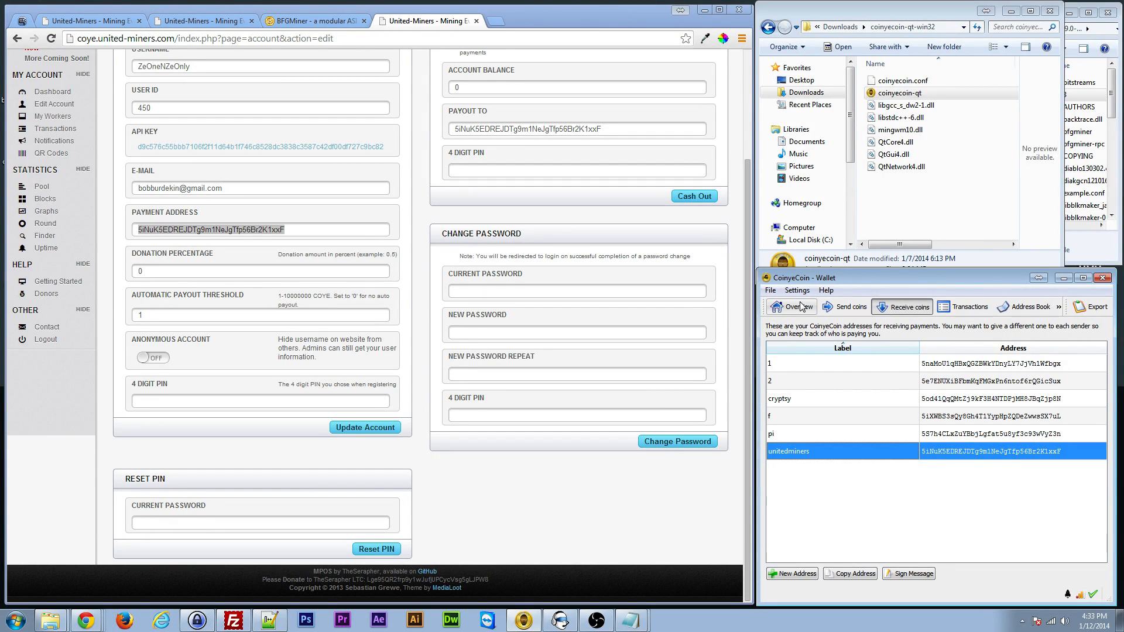
left_click(791, 307)
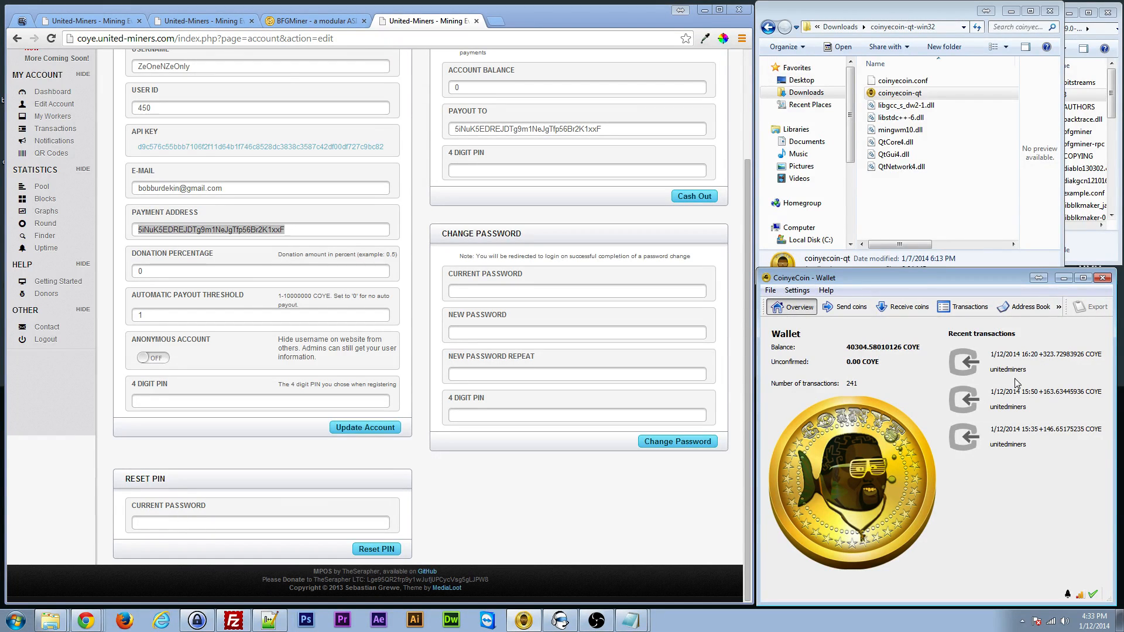
mouse_move(1008, 376)
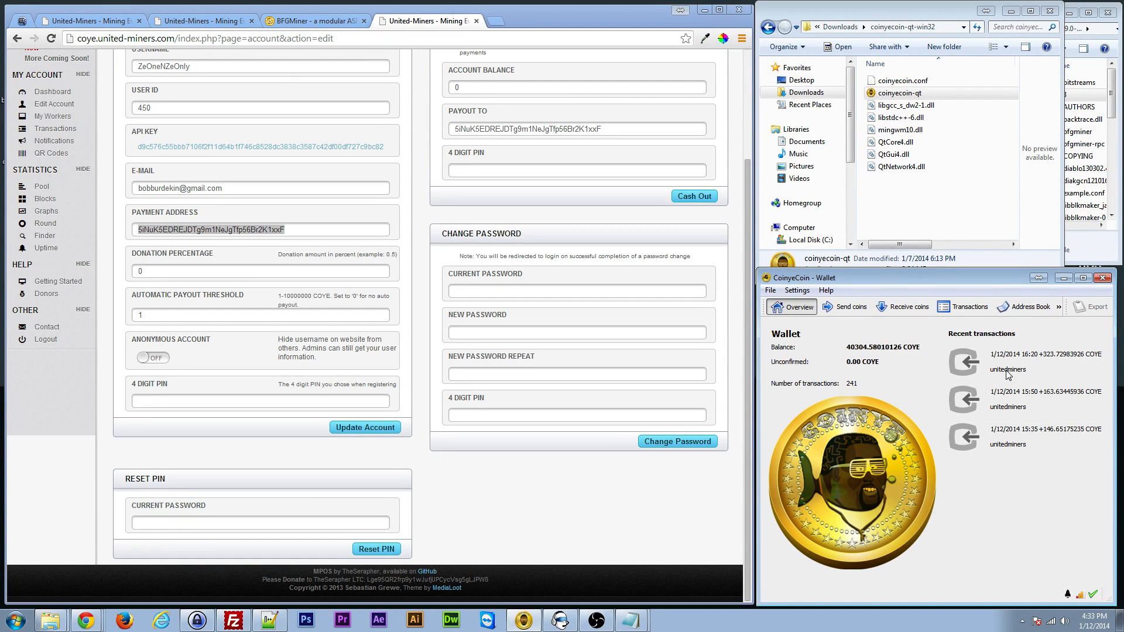
mouse_move(1023, 446)
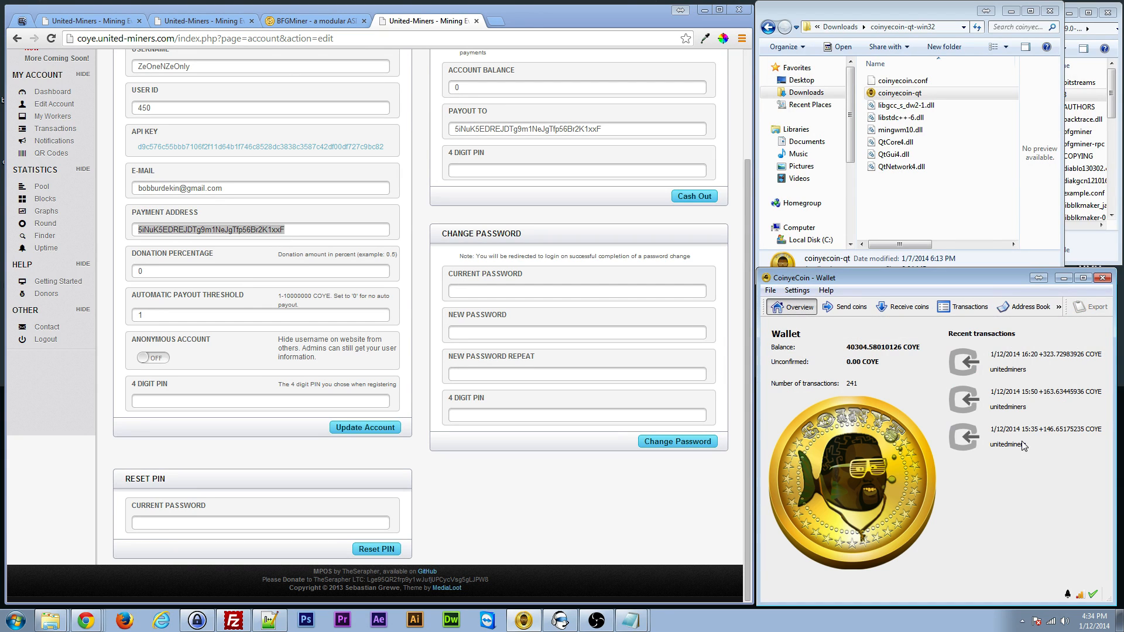
Copy the unitedminers receiving address from the wallet's Receive coins list
left_click(909, 306)
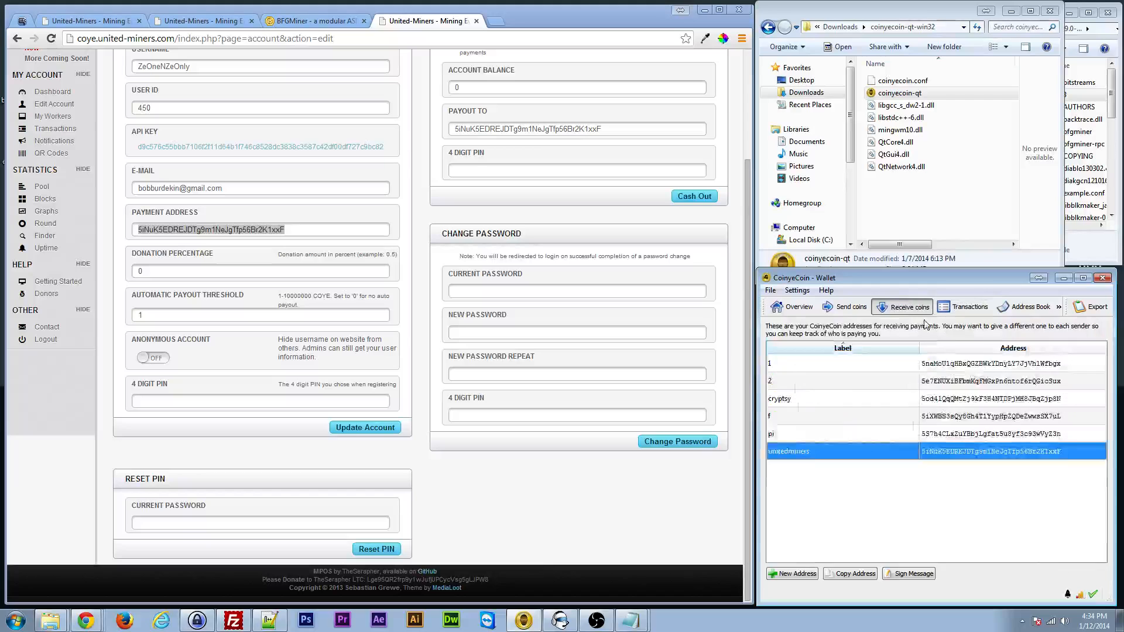
right_click(1003, 451)
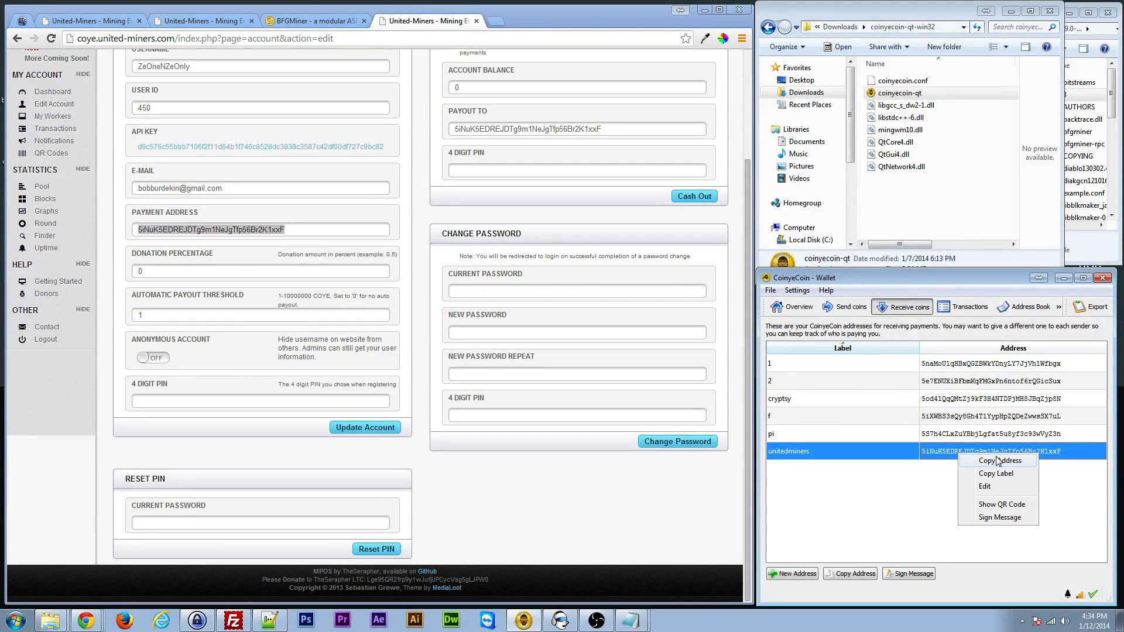
left_click(1002, 460)
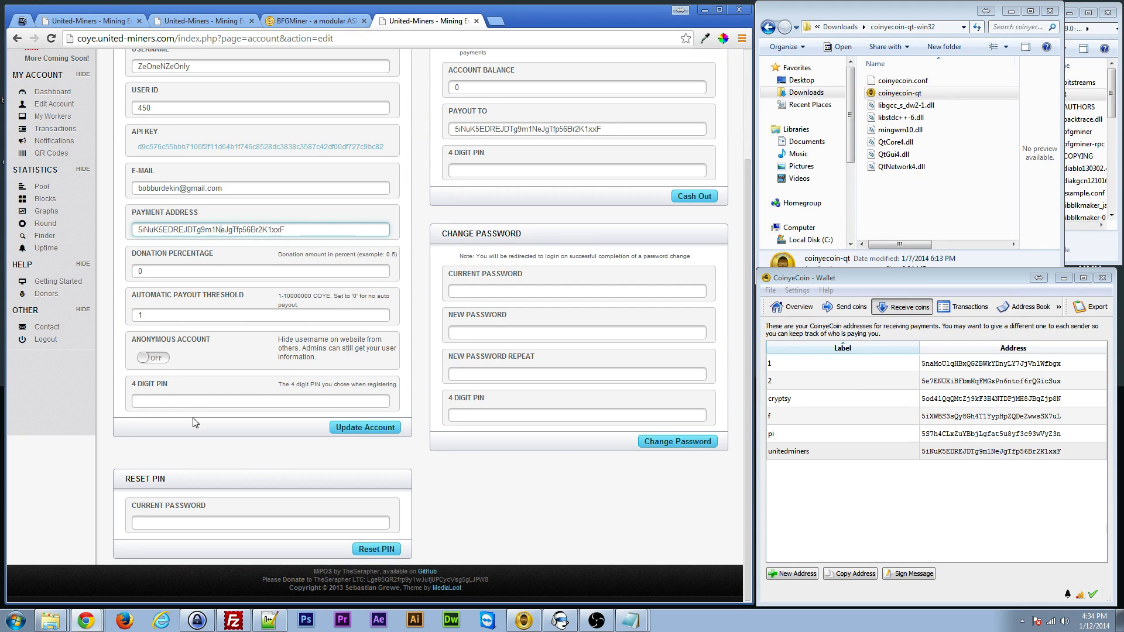
Leave the account edit page and show the My Workers page with its three configured workers
left_click(260, 400)
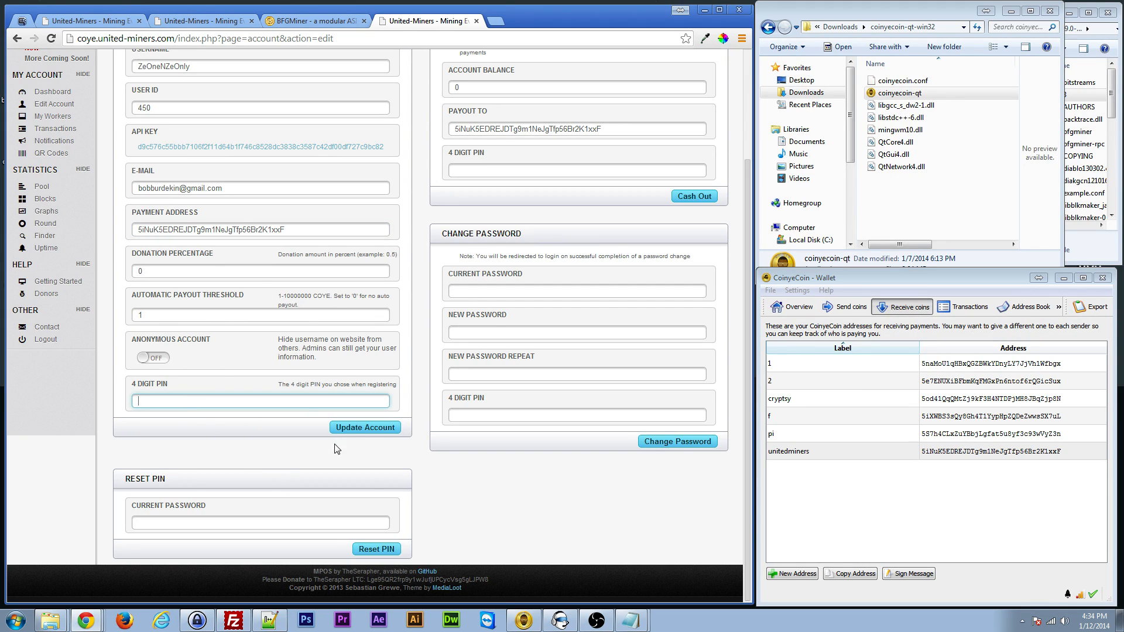
scroll("up", 3)
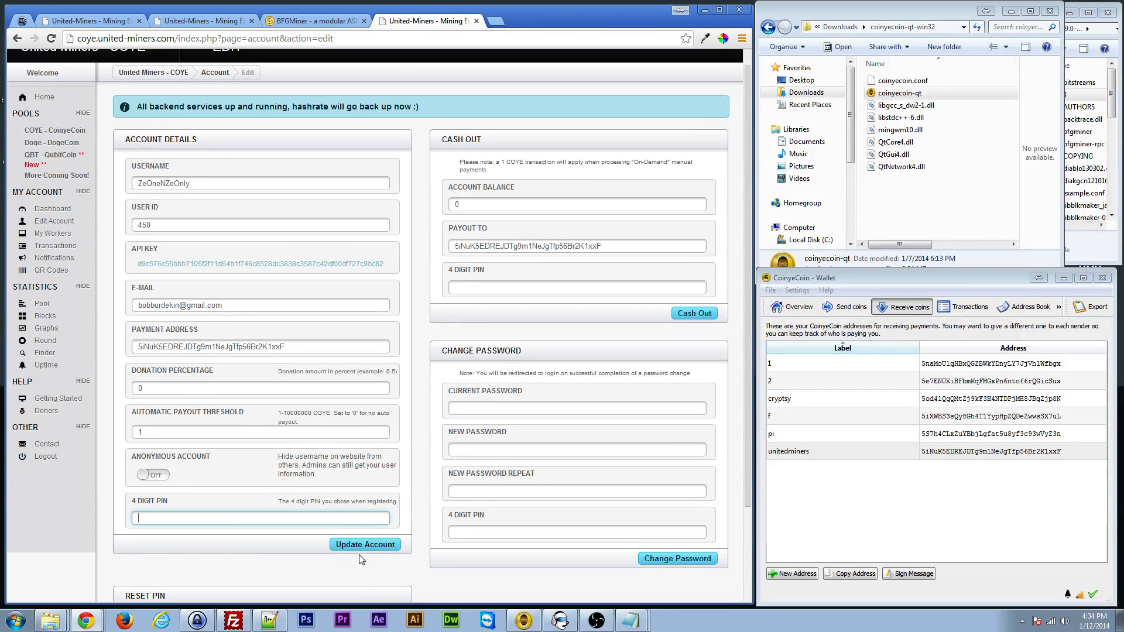
mouse_move(446, 317)
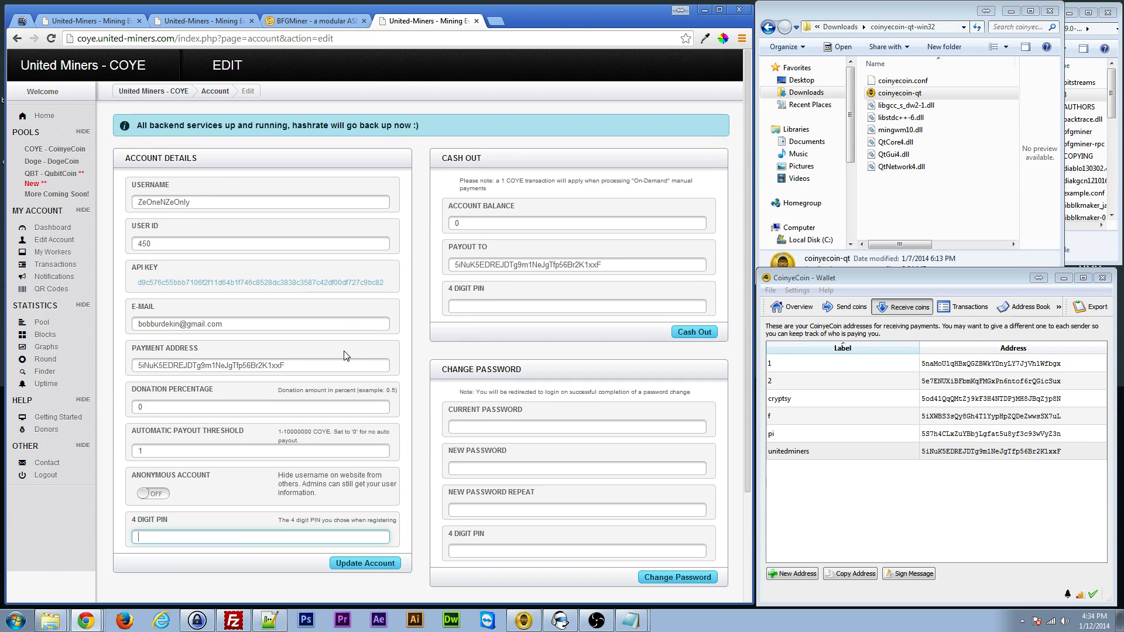
mouse_move(56, 251)
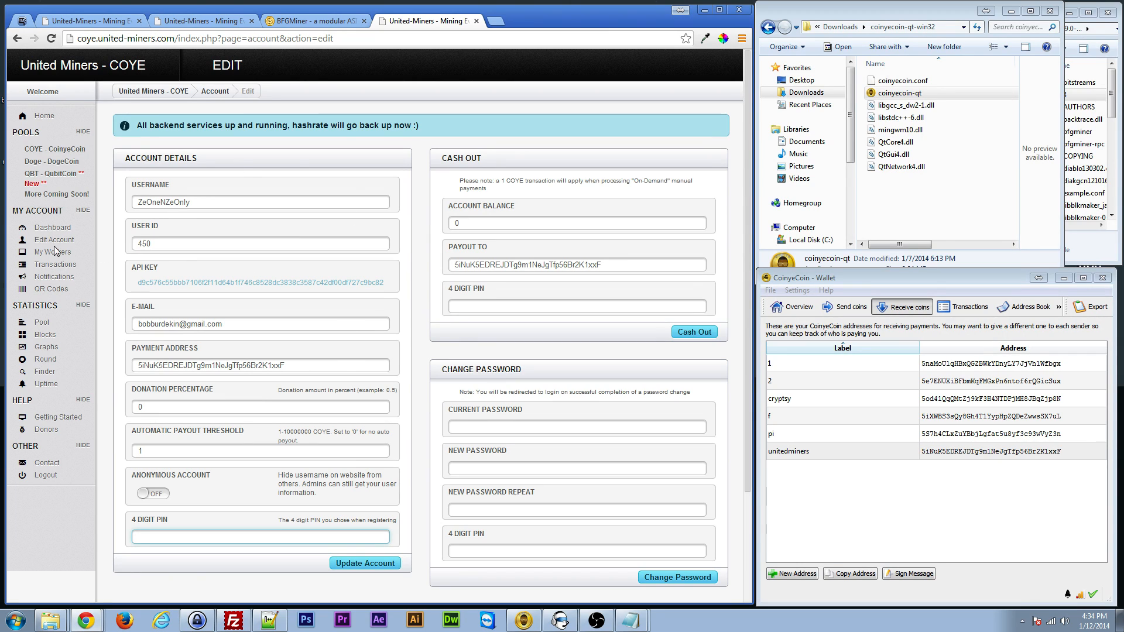
left_click(365, 563)
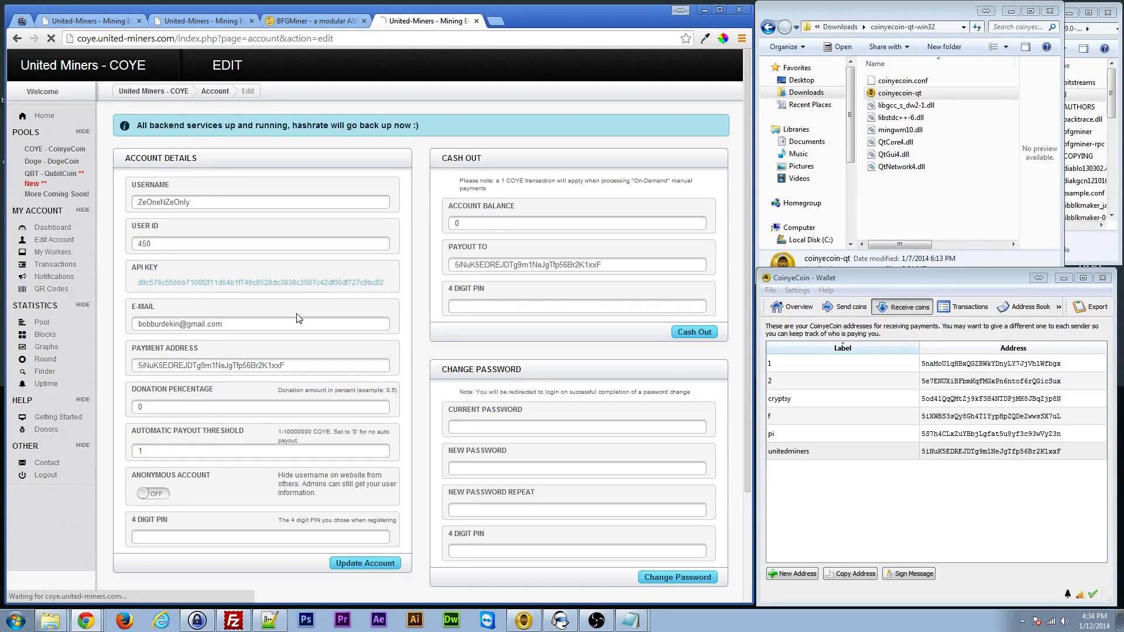
left_click(53, 252)
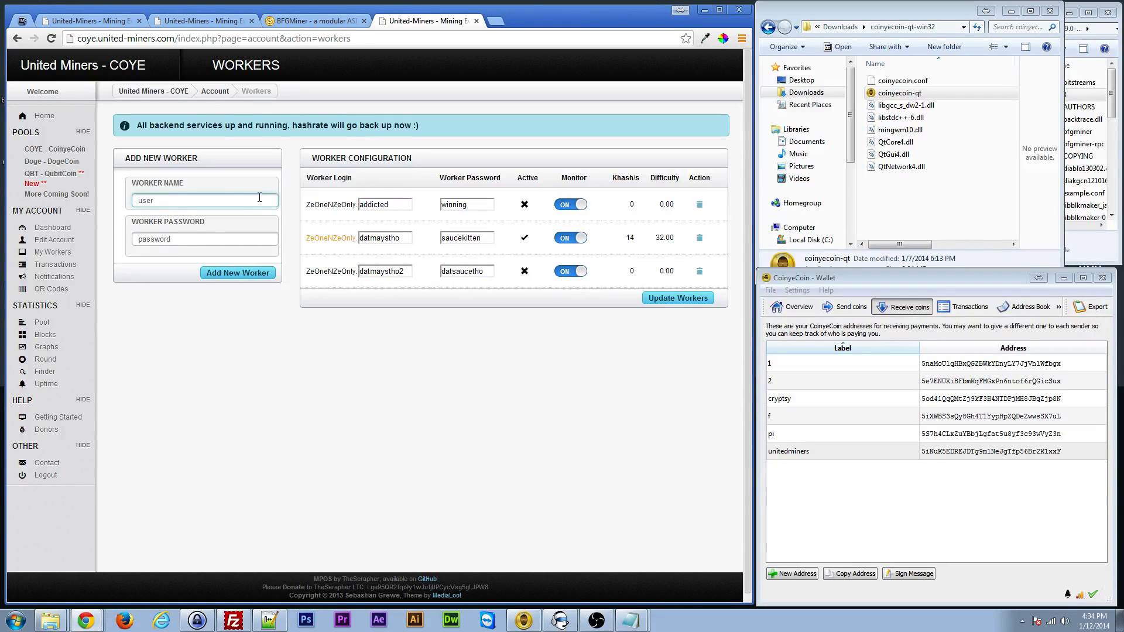
mouse_move(238, 220)
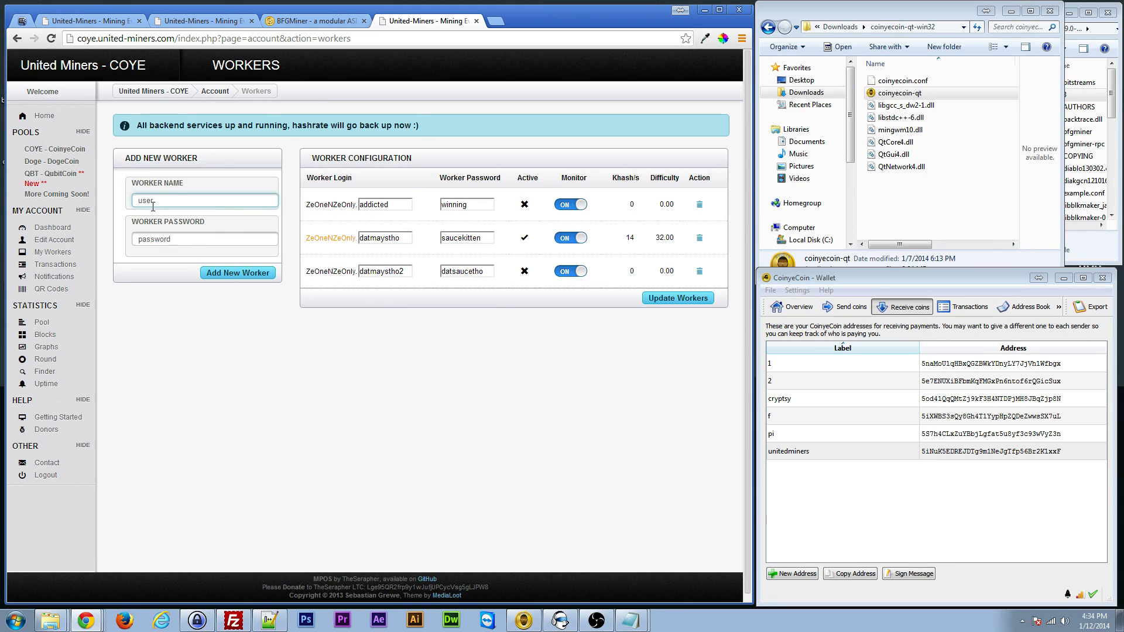
mouse_move(604, 289)
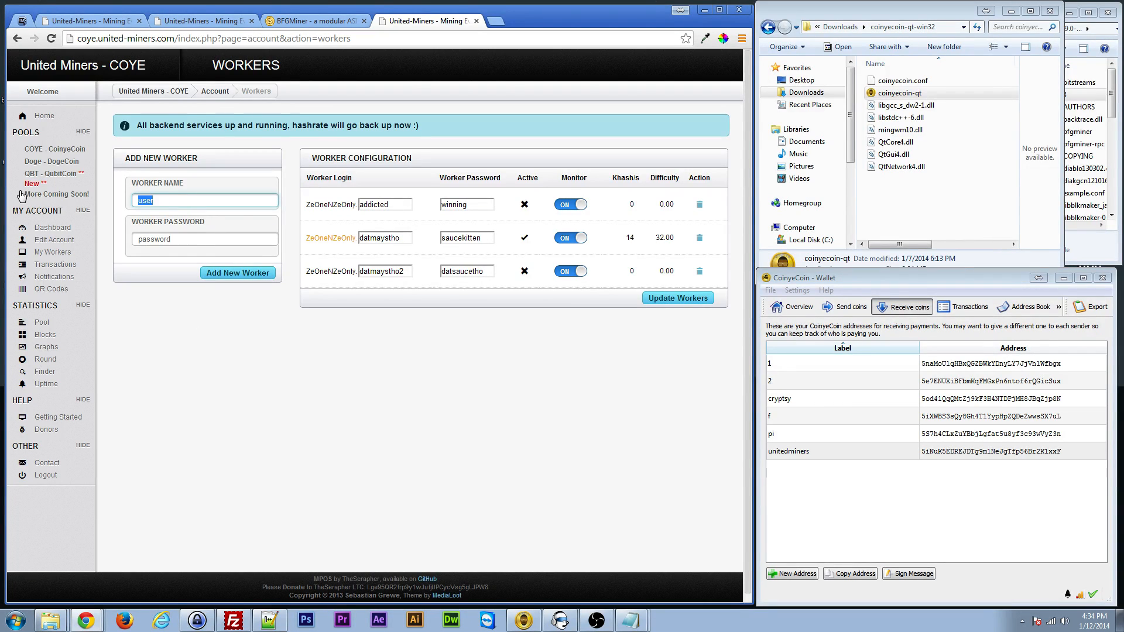
left_click(148, 200)
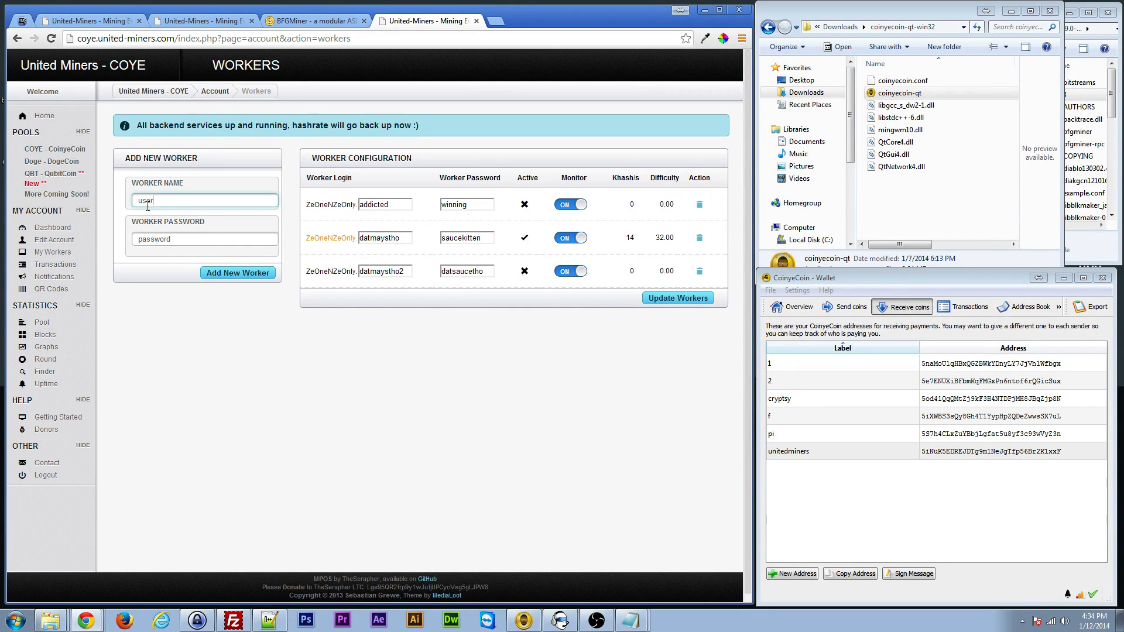
left_click(203, 238)
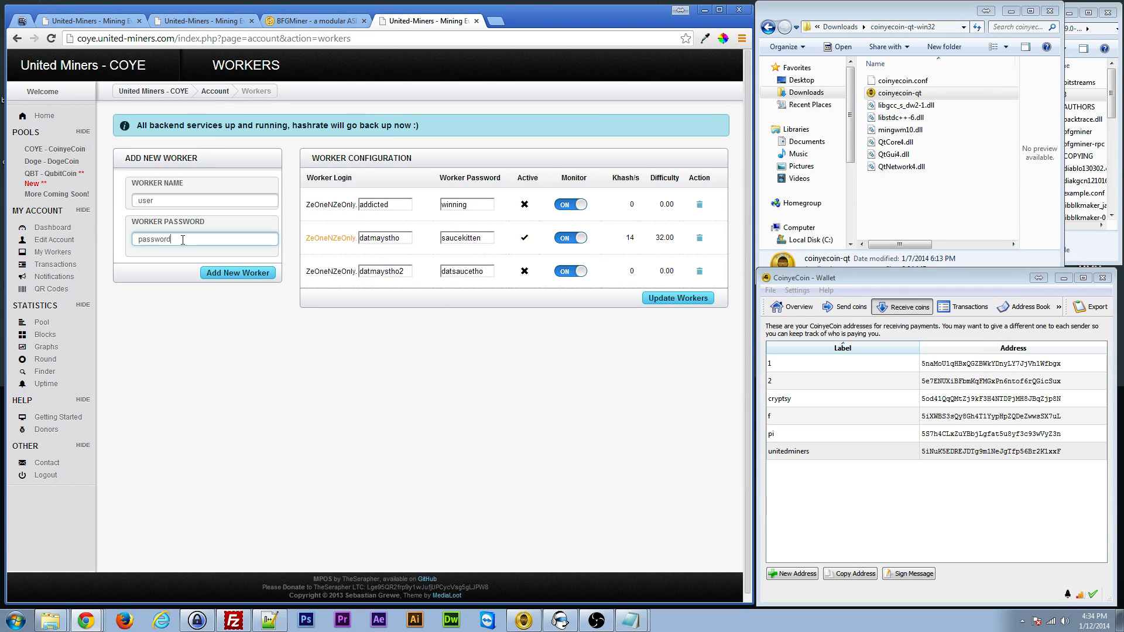
triple_click(173, 239)
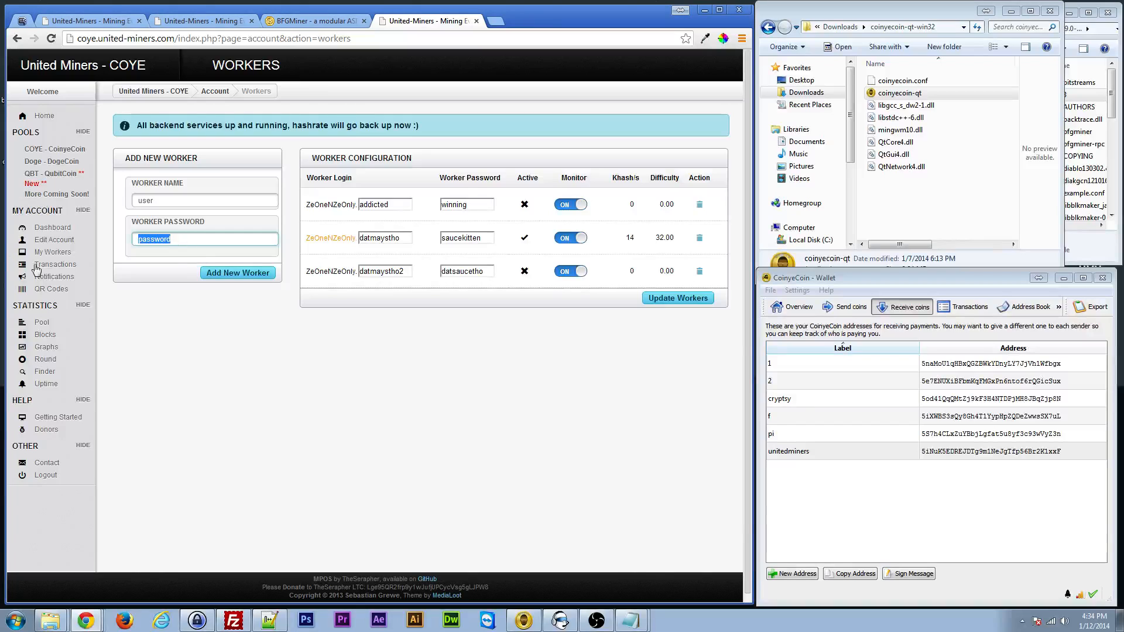
mouse_move(353, 343)
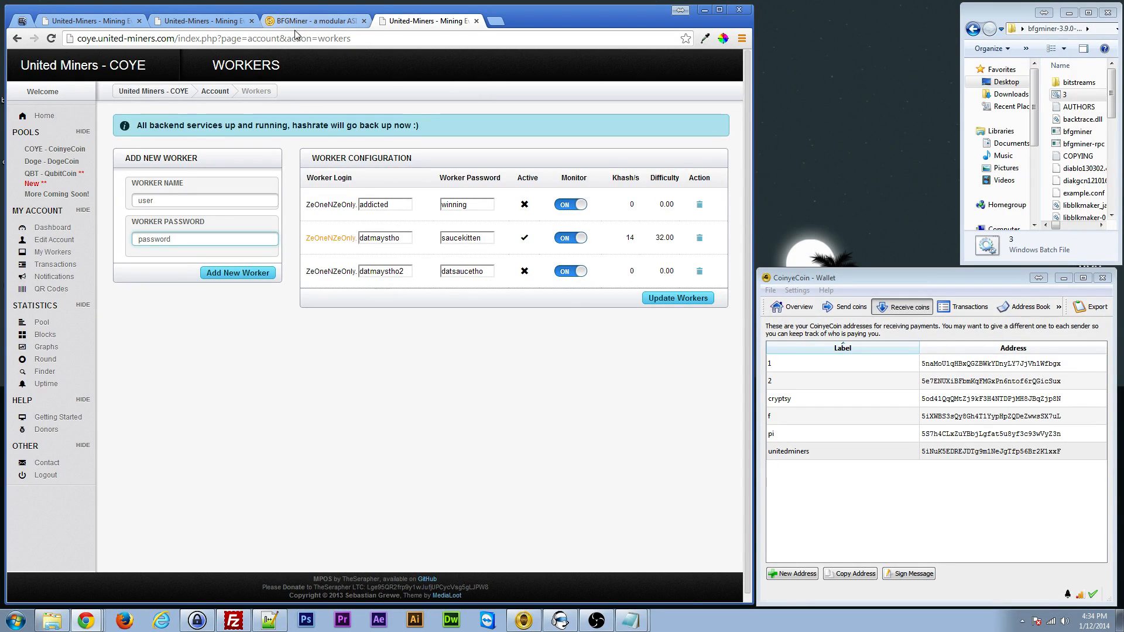
Switch back to the BFGMiner site showing Windows 32-bit and 64-bit downloads
left_click(315, 19)
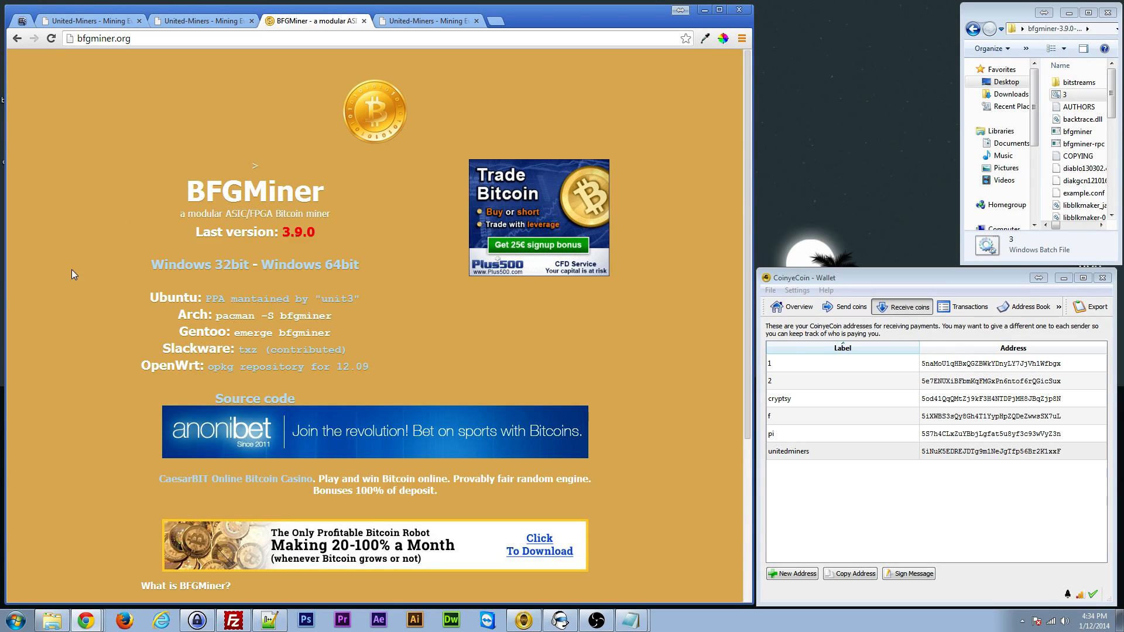
mouse_move(115, 78)
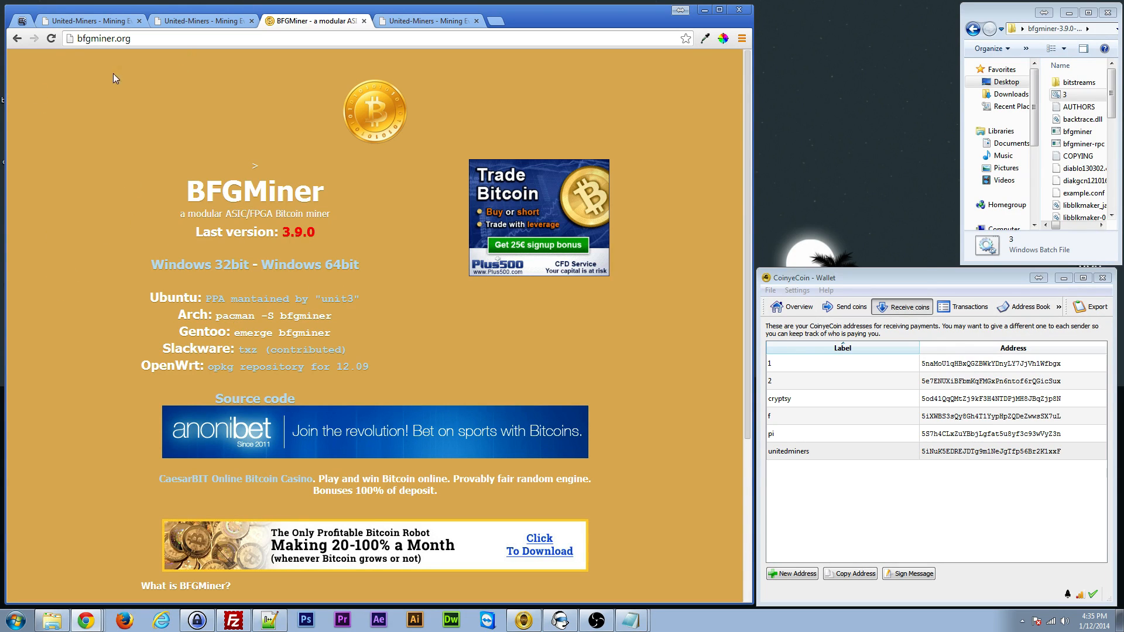
mouse_move(153, 129)
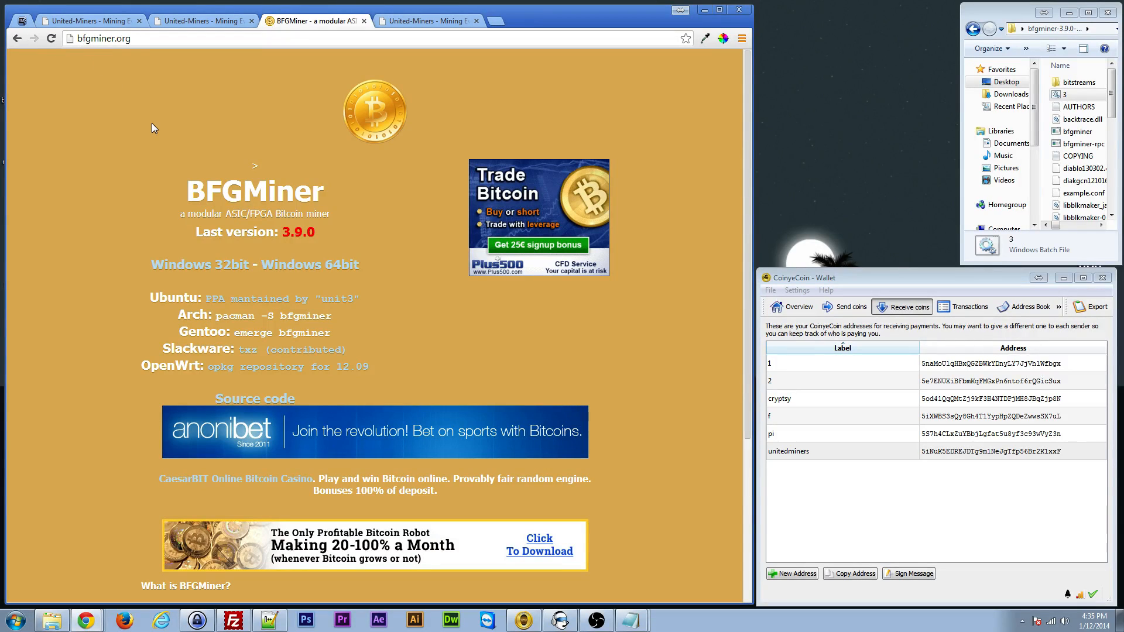
mouse_move(461, 230)
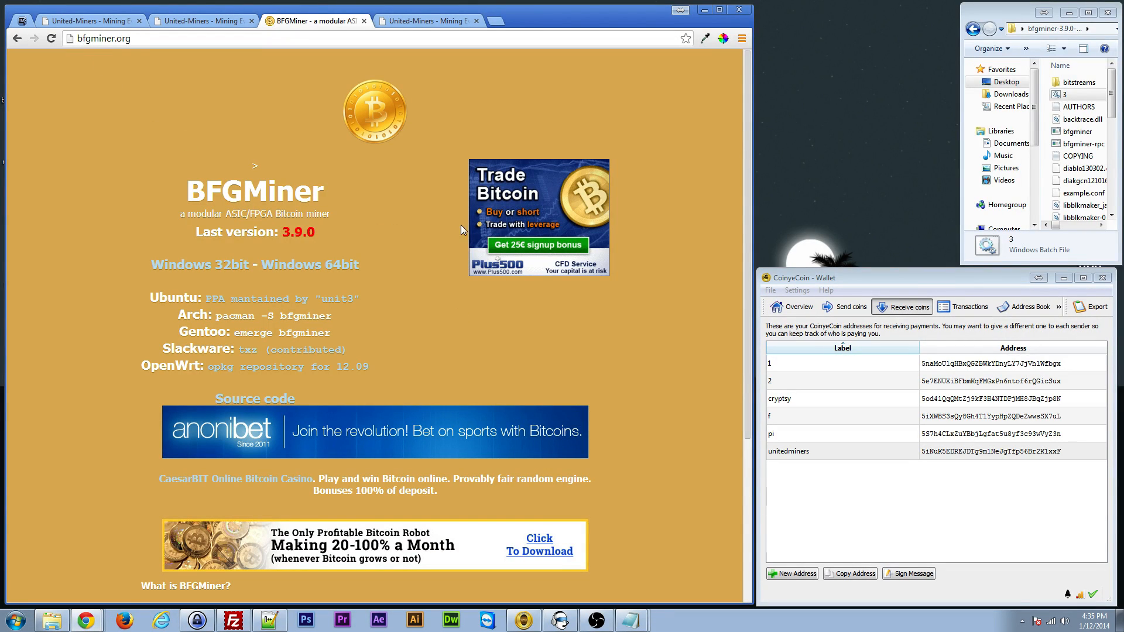
mouse_move(118, 216)
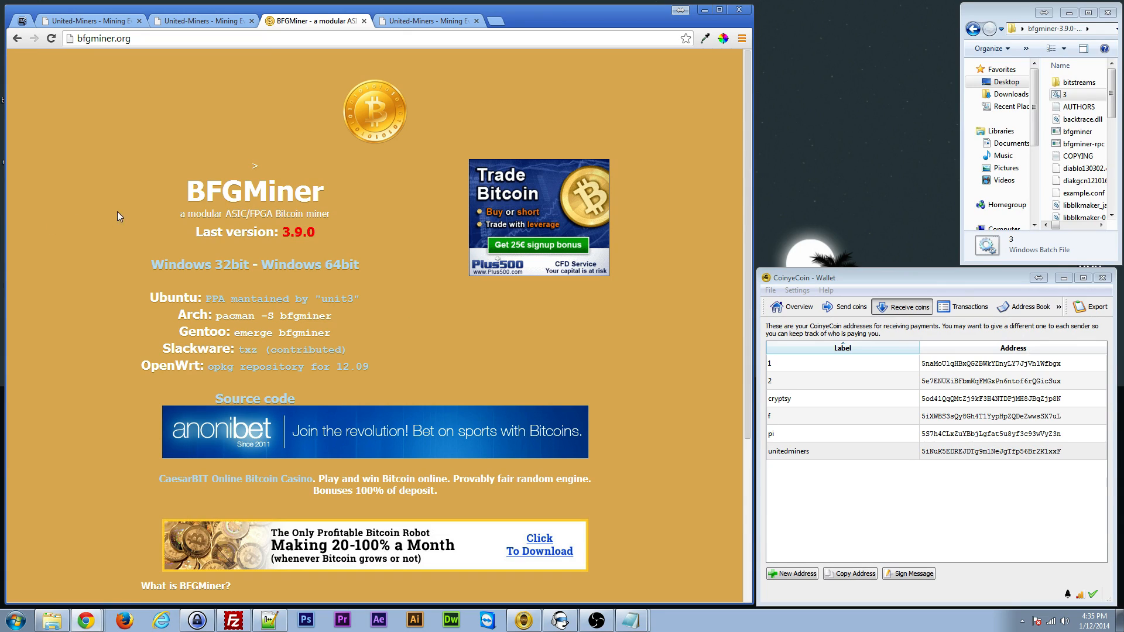
mouse_move(343, 150)
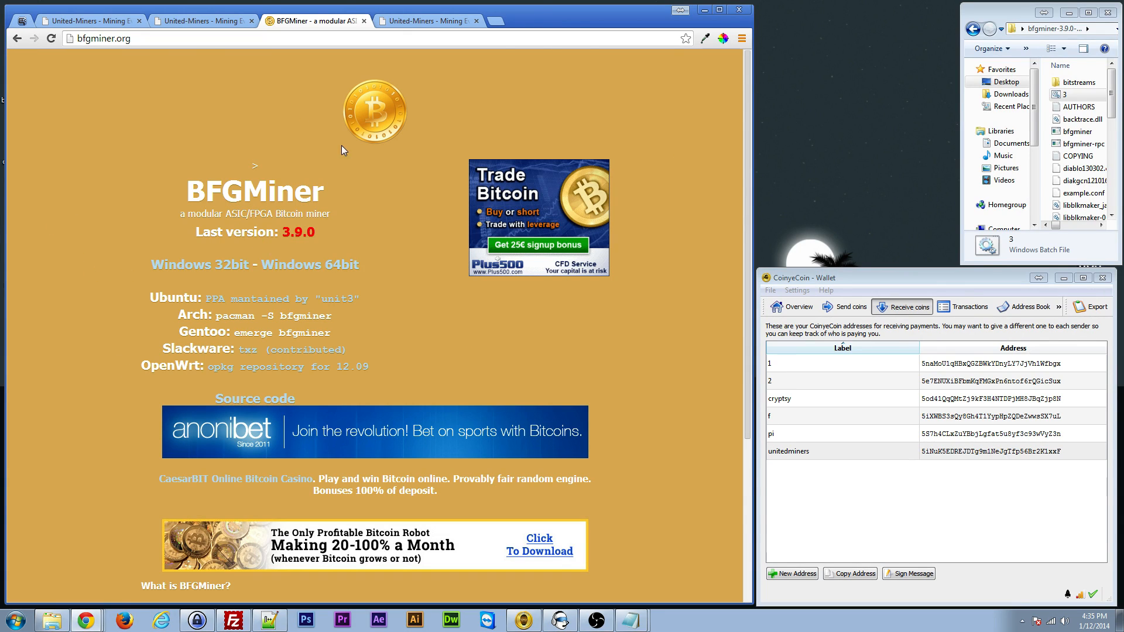
mouse_move(48, 270)
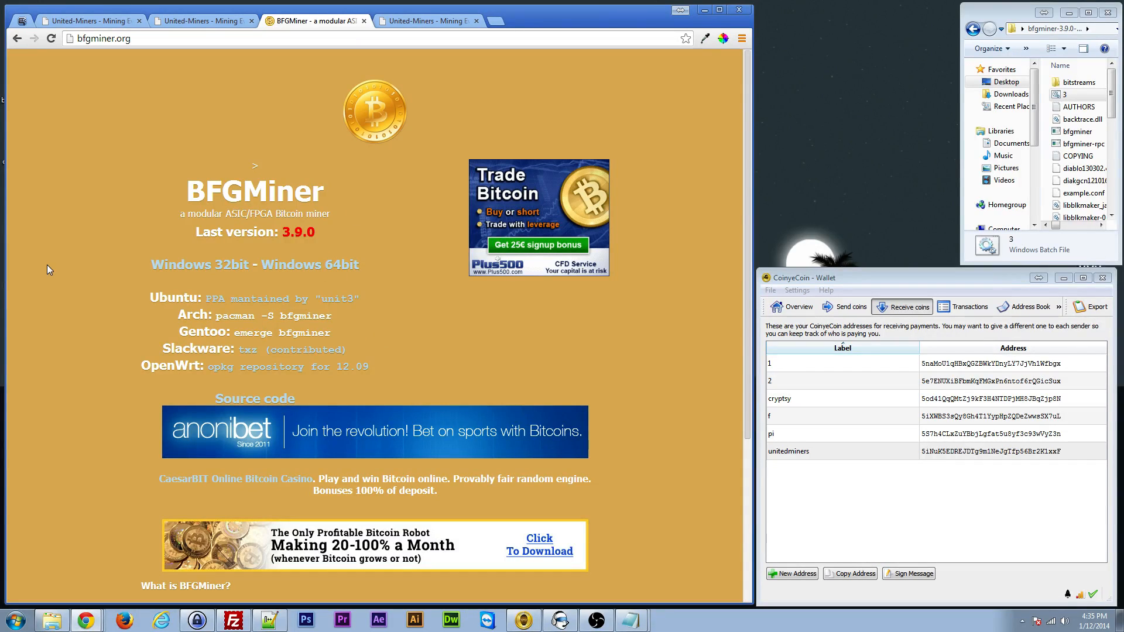
mouse_move(114, 256)
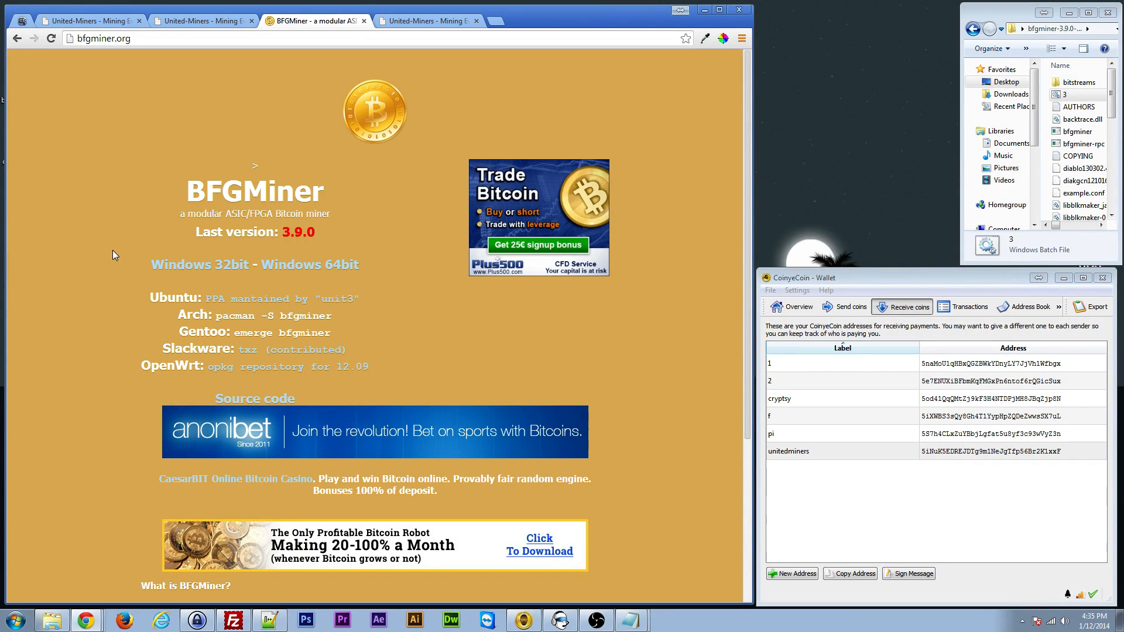
mouse_move(252, 123)
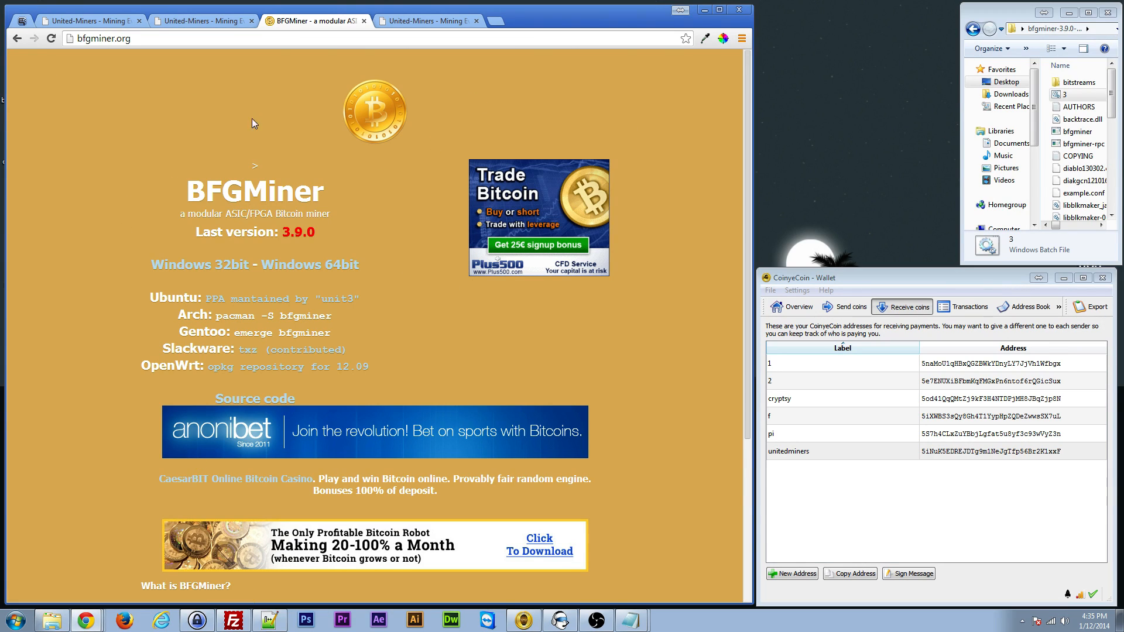
mouse_move(308, 271)
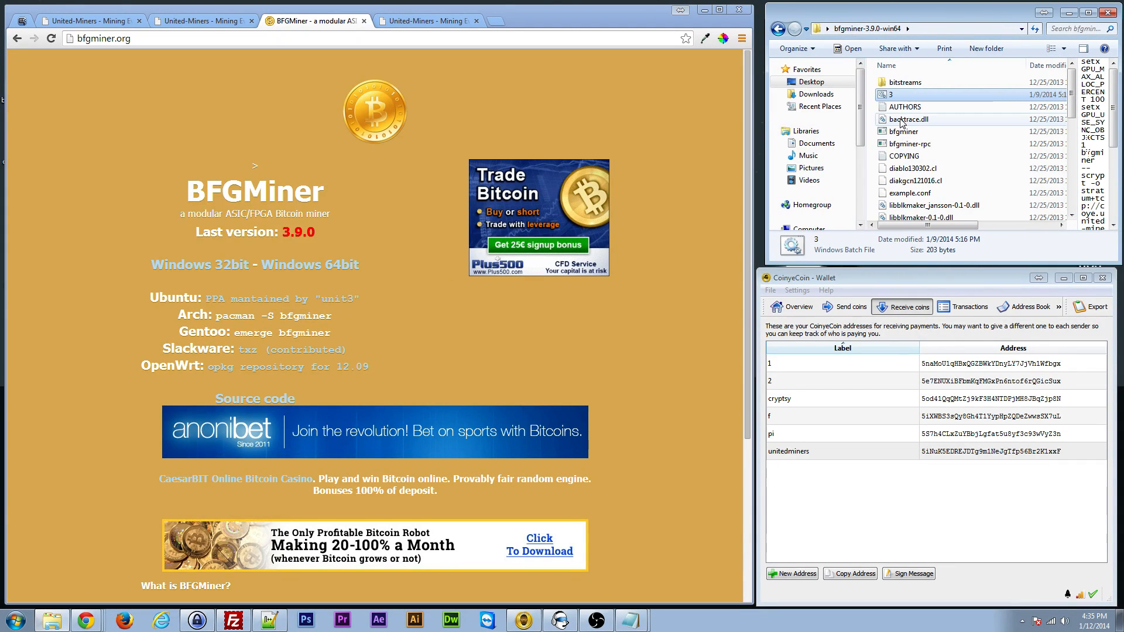
Open the empty New Text Document from the bfgminer-3.9.0-win64 folder in Notepad
left_click(904, 156)
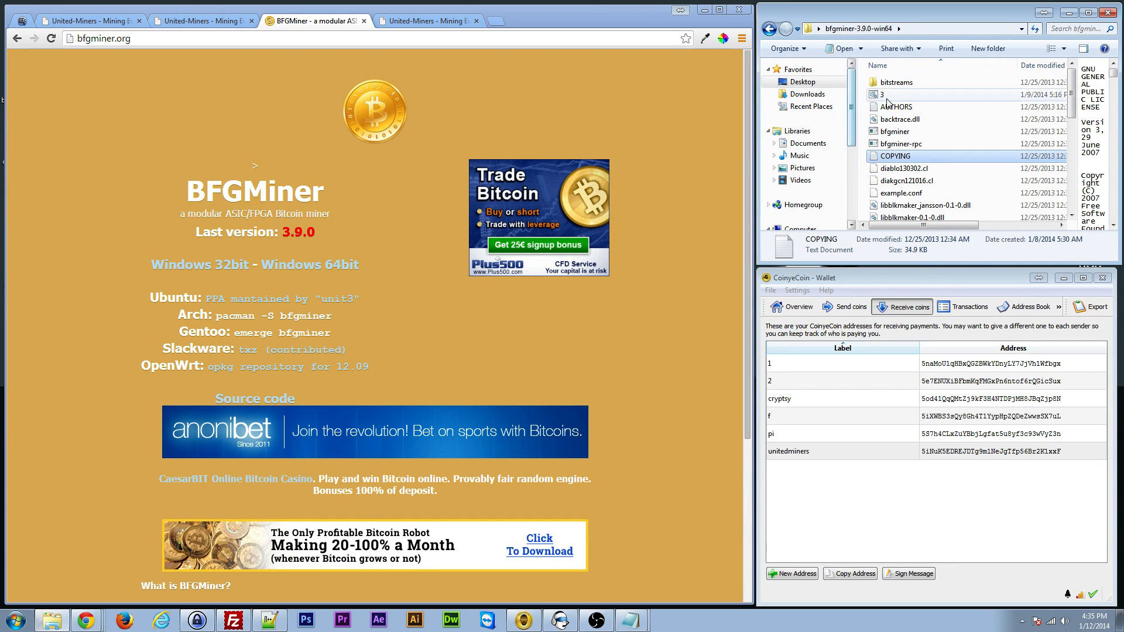
scroll("down", 3)
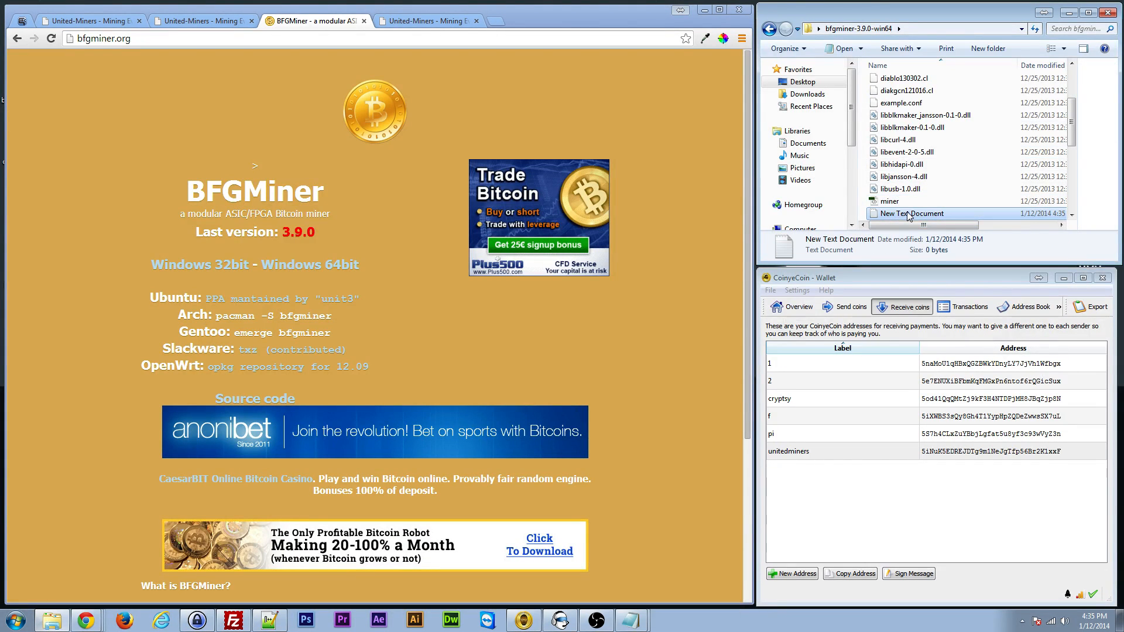
double_click(911, 213)
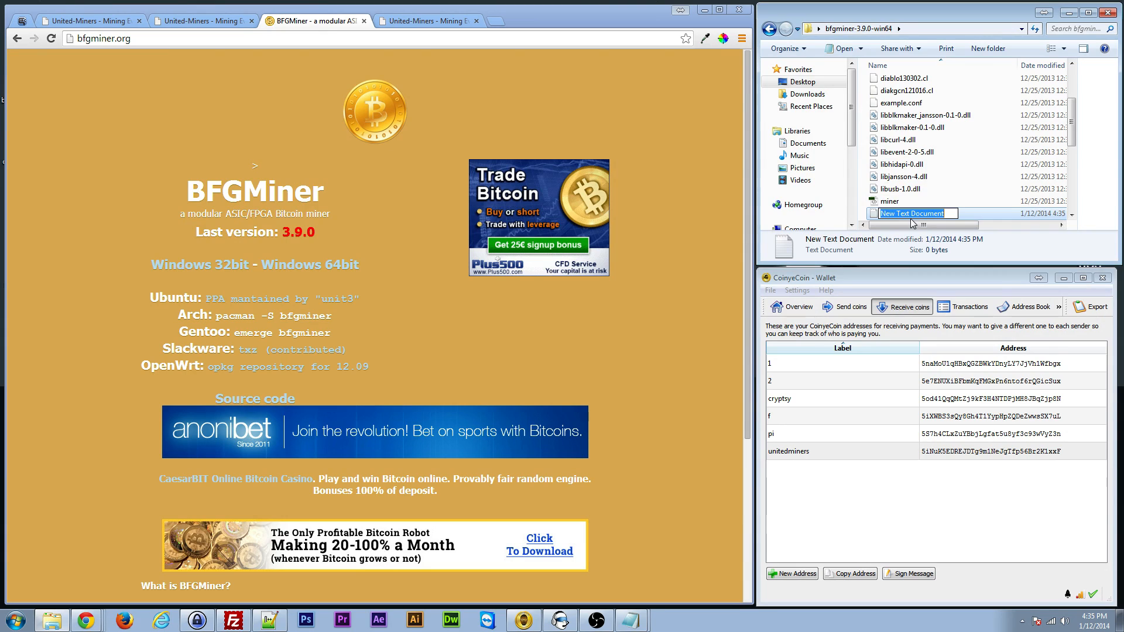
double_click(914, 213)
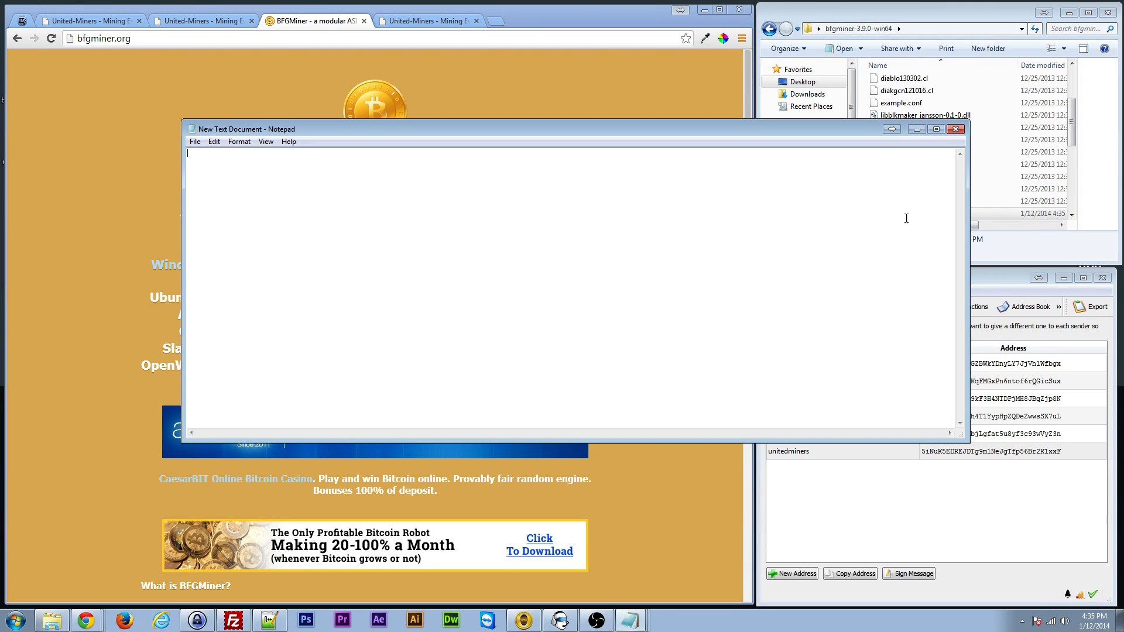
mouse_move(323, 209)
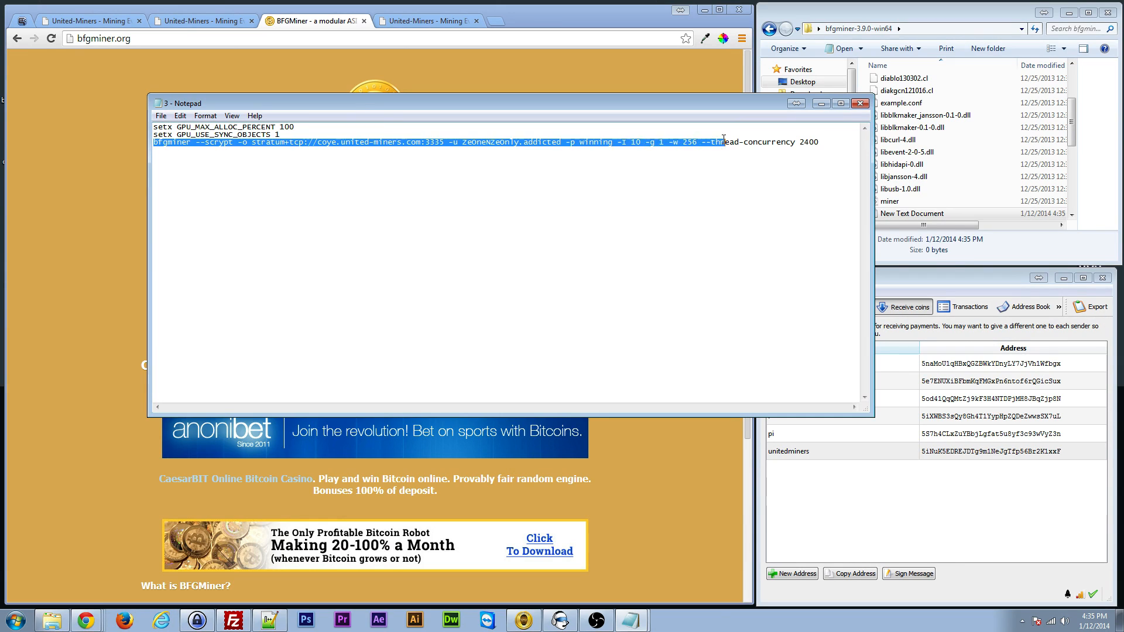
Highlight the stratum pool address, port and worker login name in the bfgminer command
left_click(213, 195)
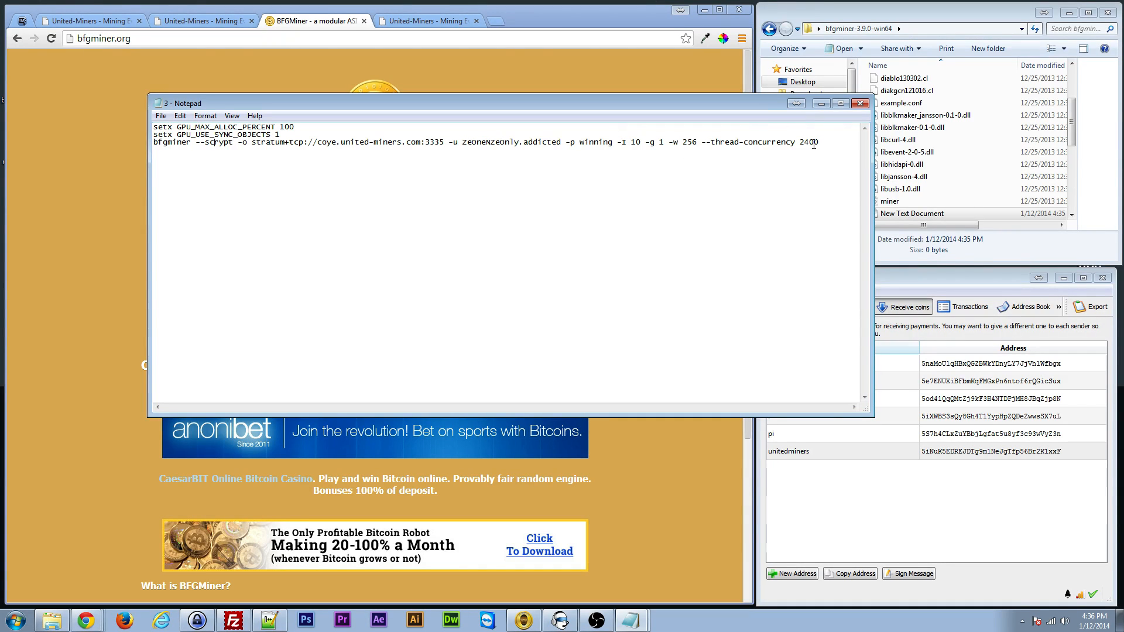
left_click_drag(253, 142, 445, 142)
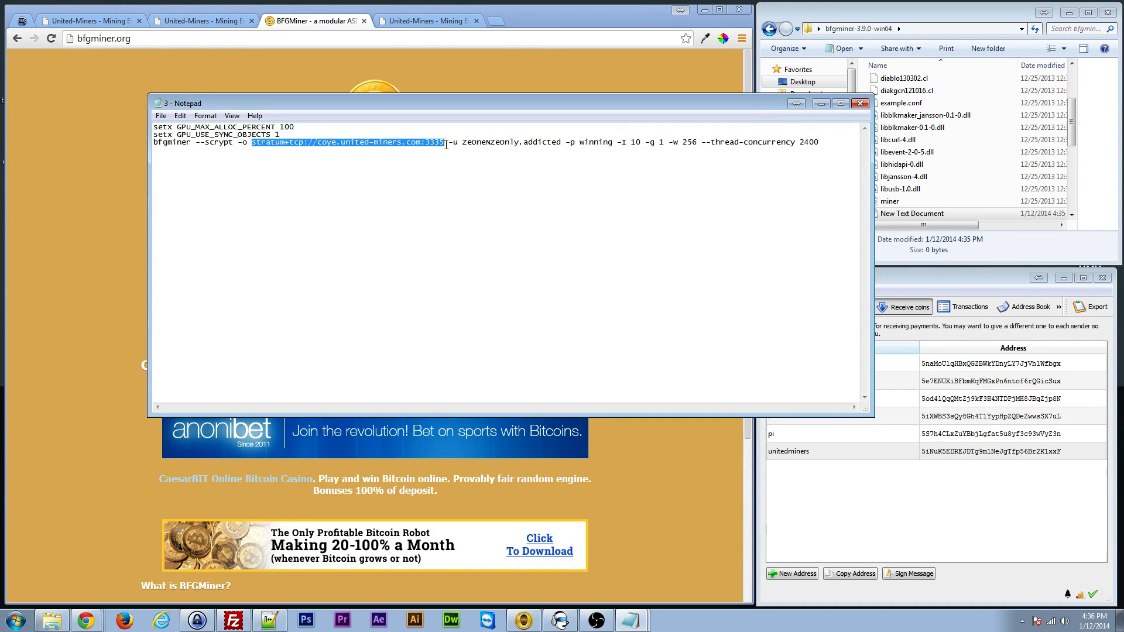
mouse_move(337, 148)
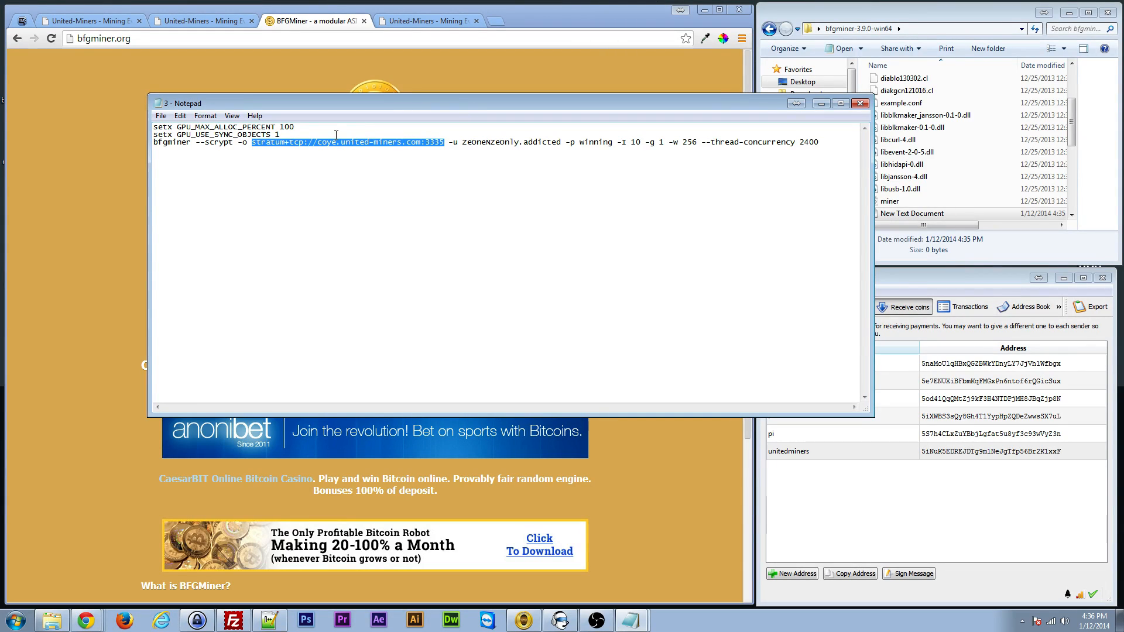
left_click(451, 142)
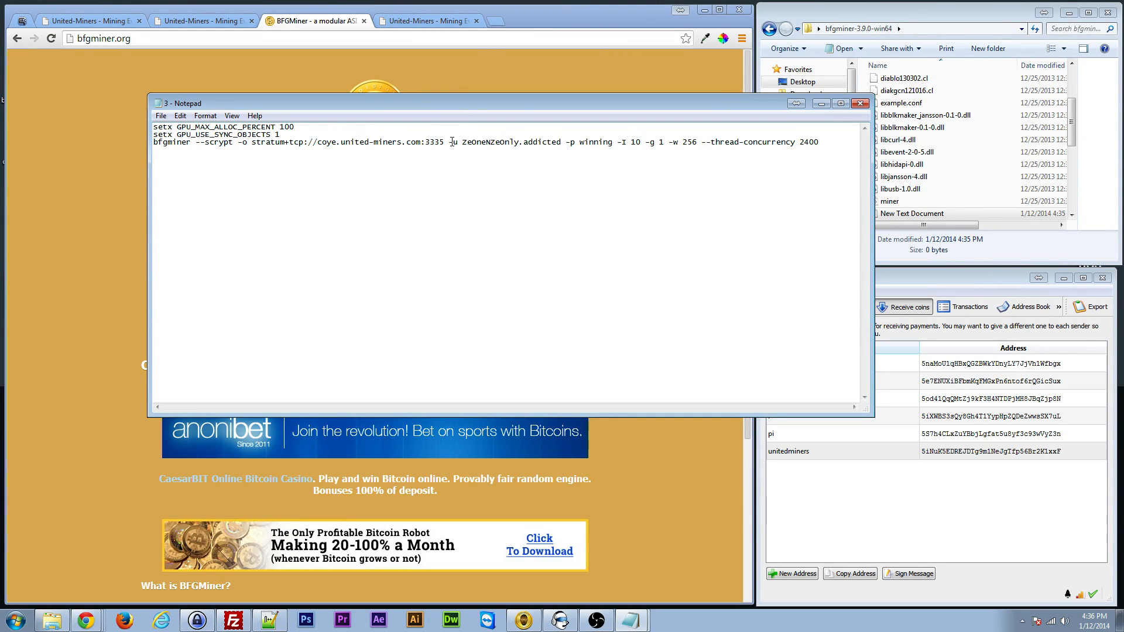
double_click(512, 142)
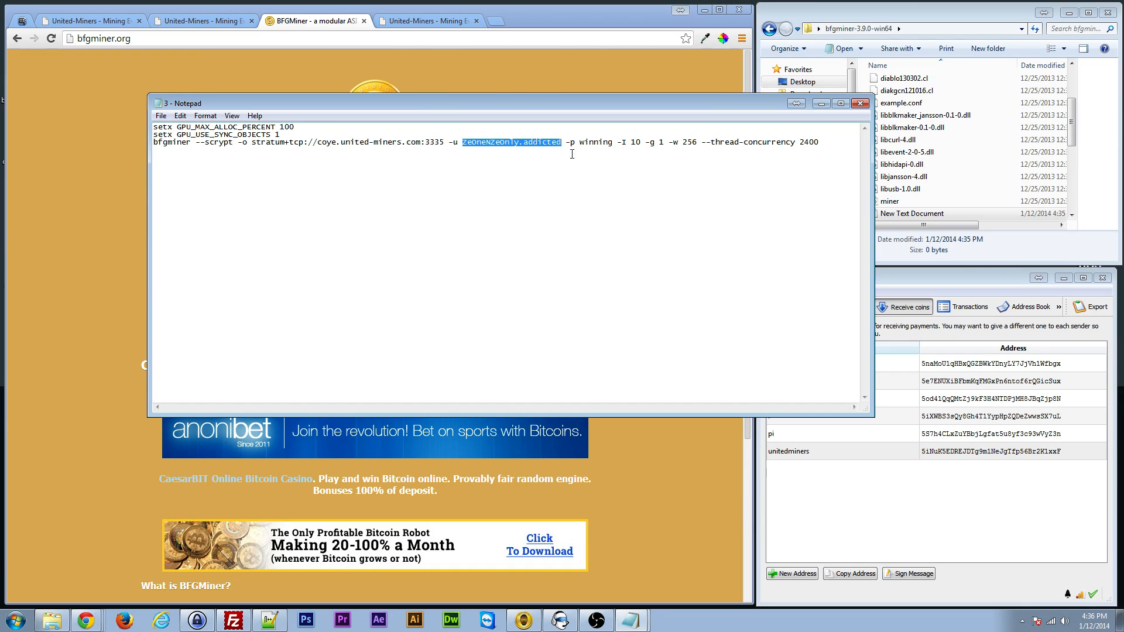
Review the intensity value 10 in the command and move to the end of the line
double_click(595, 142)
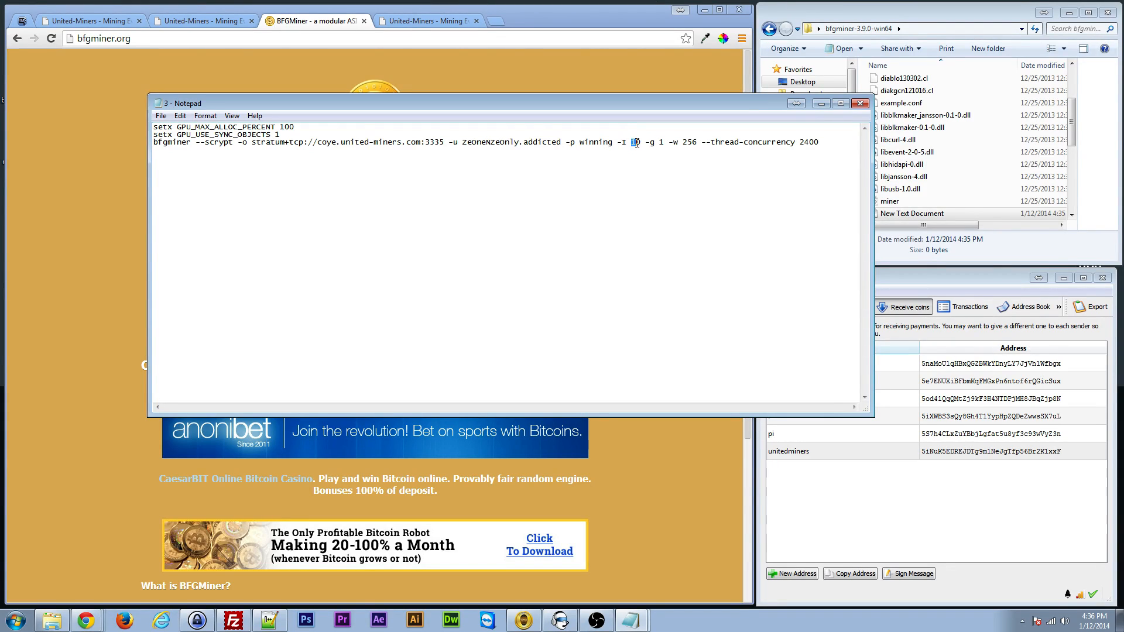
type("10")
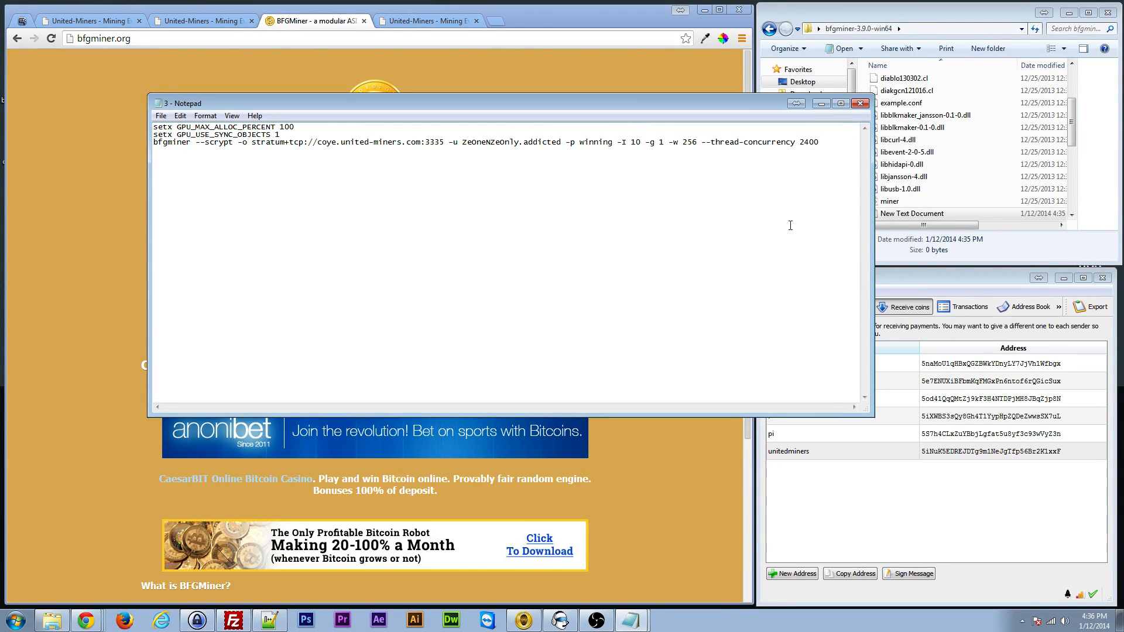
mouse_move(704, 158)
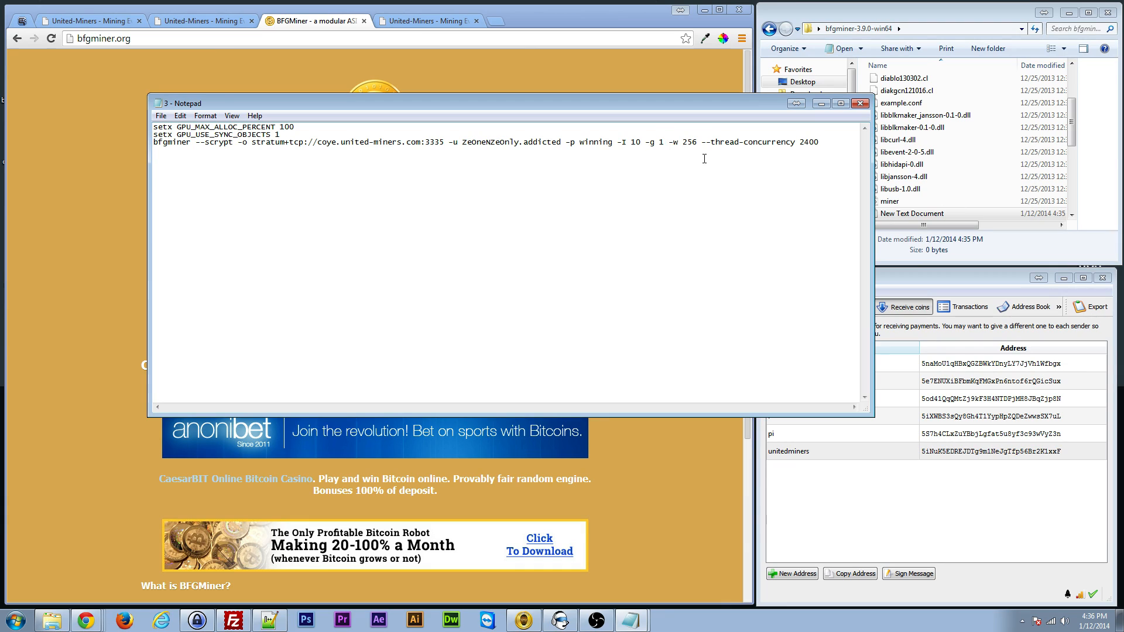
mouse_move(648, 132)
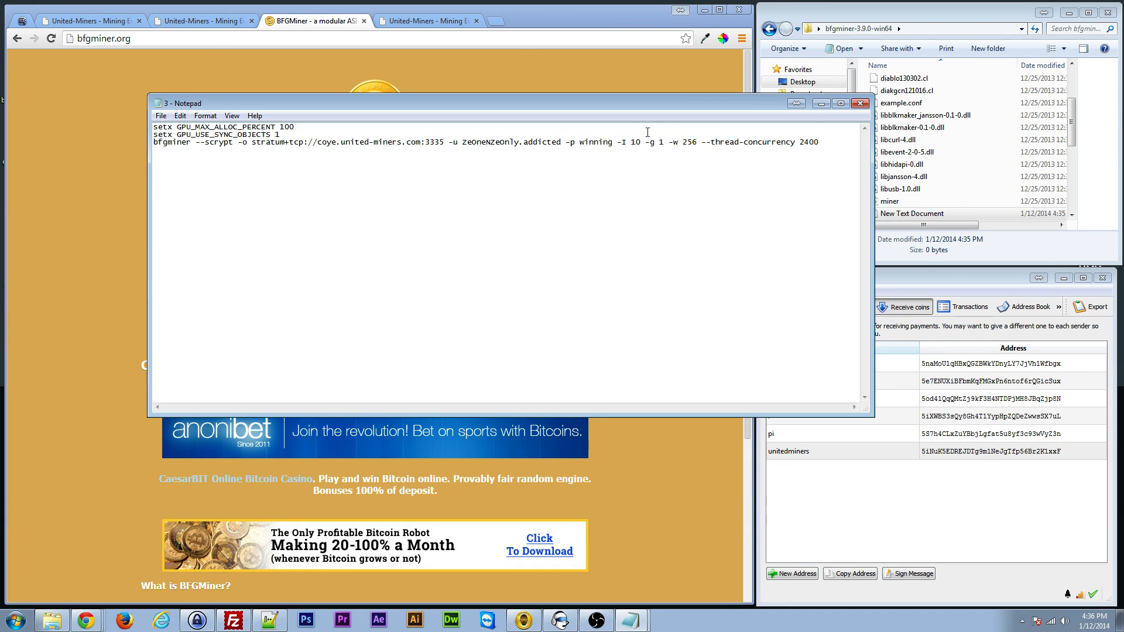
double_click(634, 141)
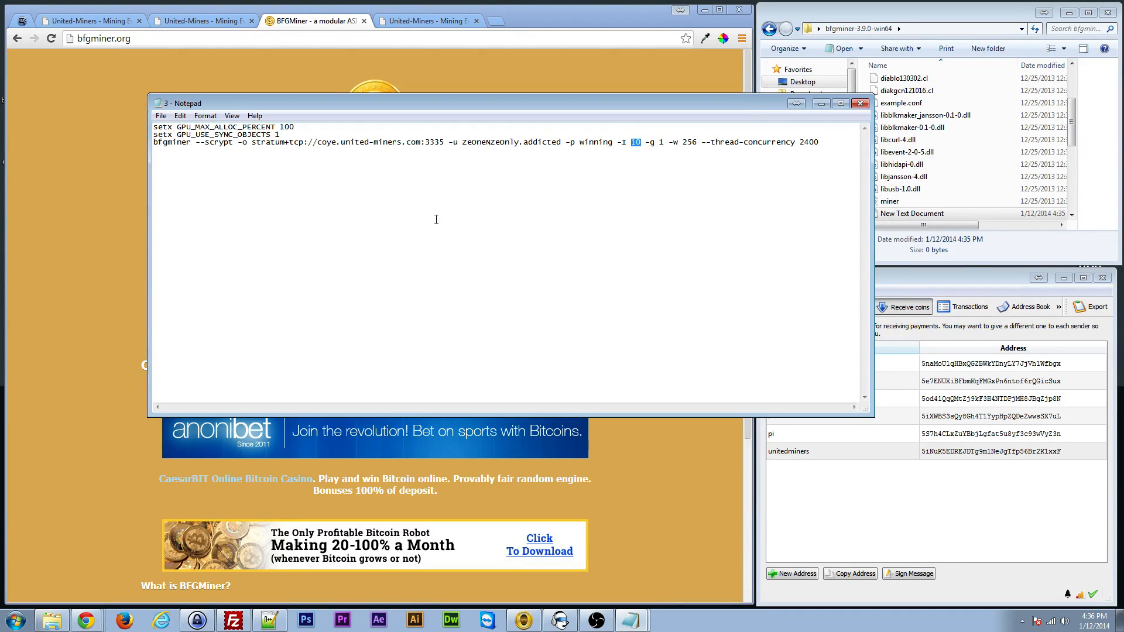
mouse_move(369, 209)
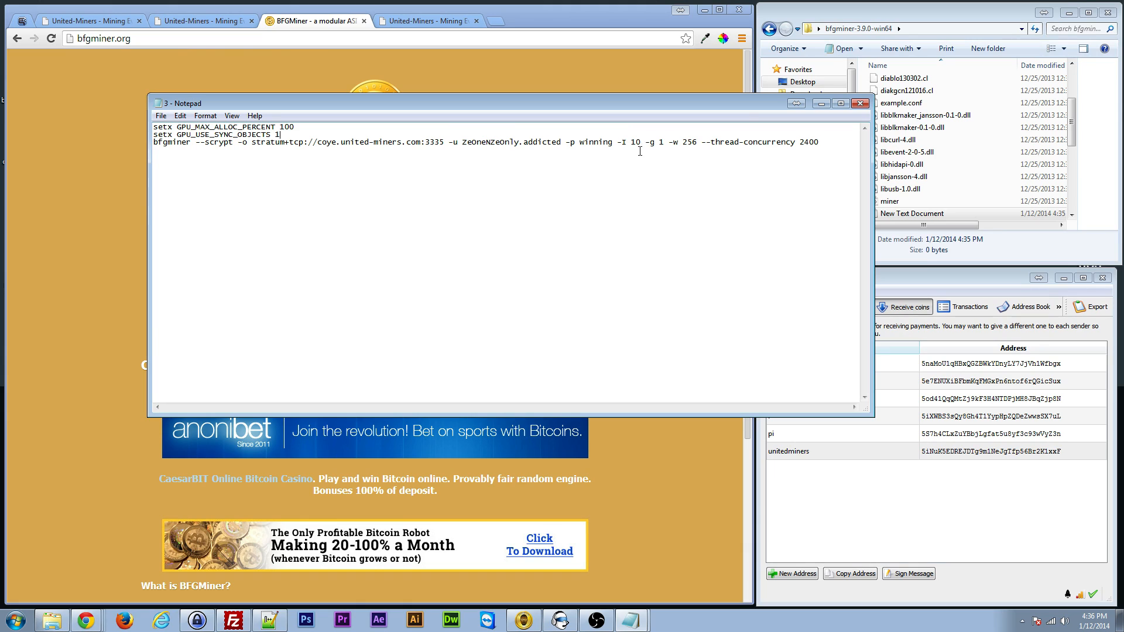
double_click(634, 142)
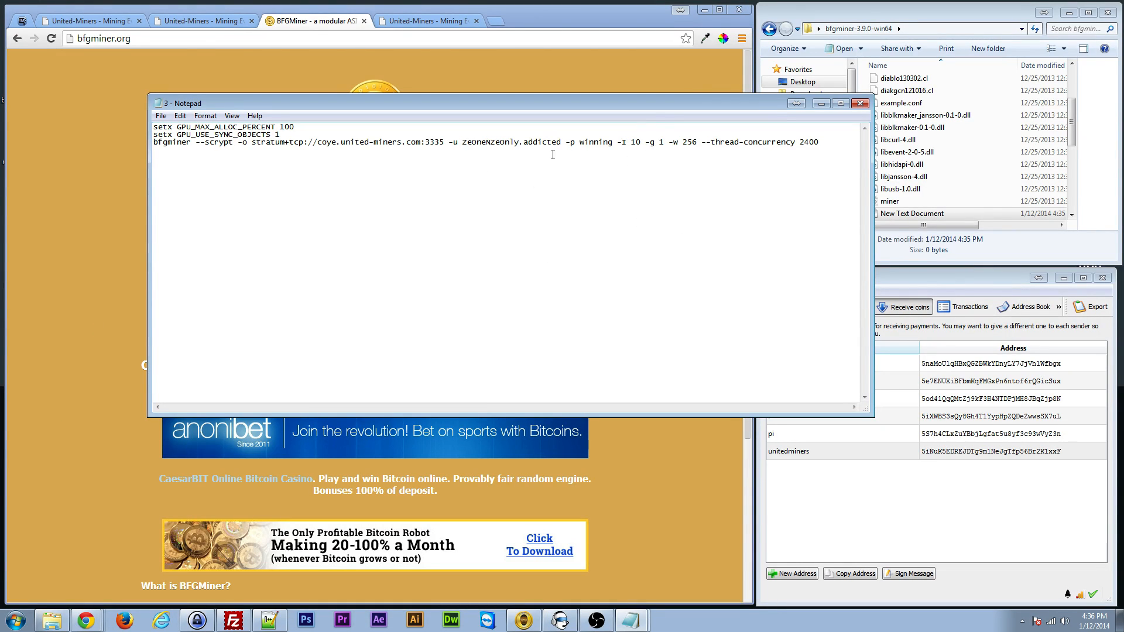
mouse_move(636, 147)
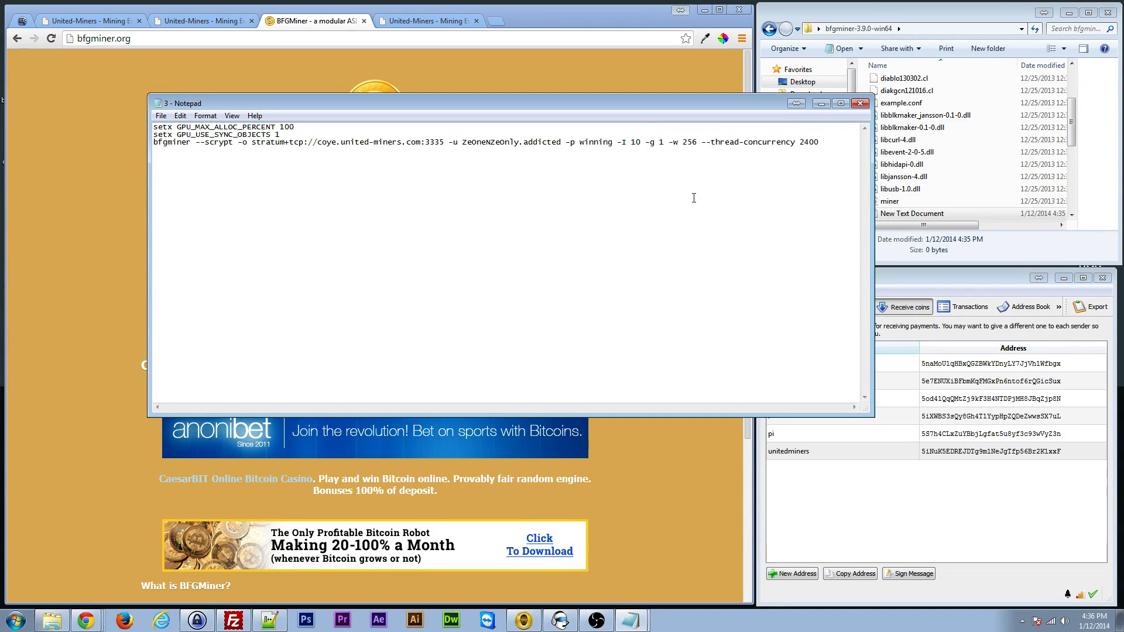
mouse_move(674, 158)
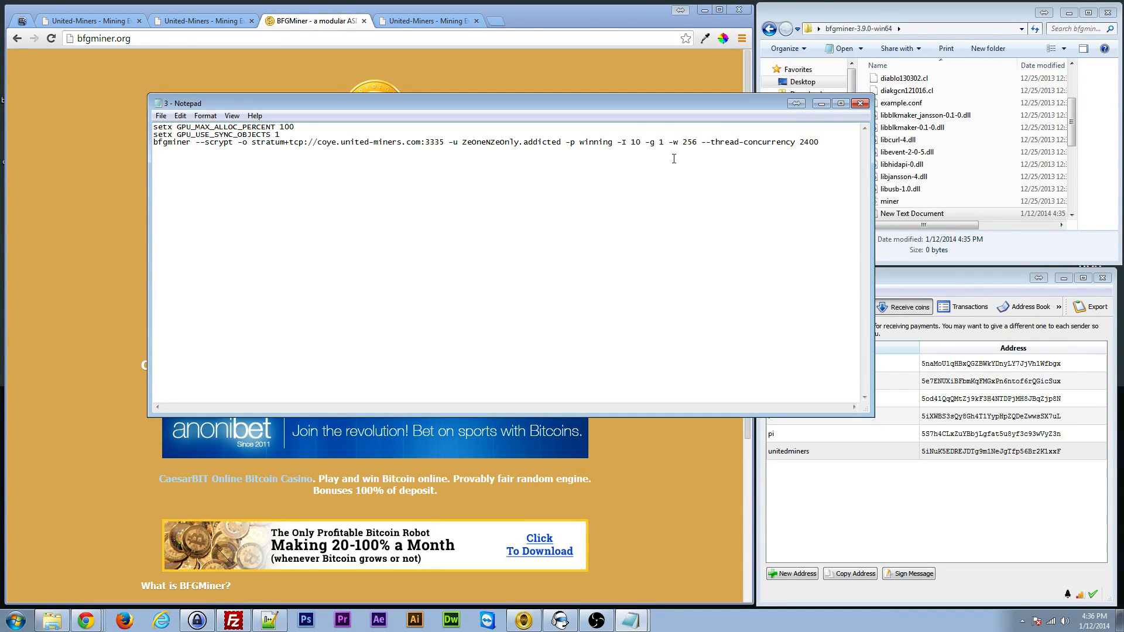
mouse_move(851, 142)
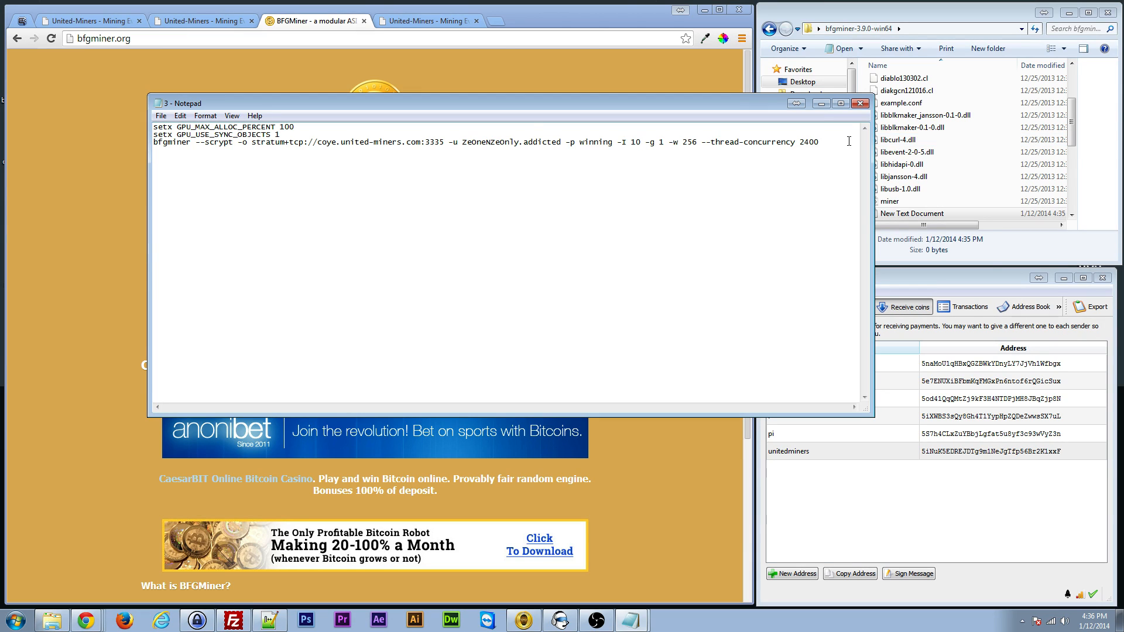
left_click(159, 152)
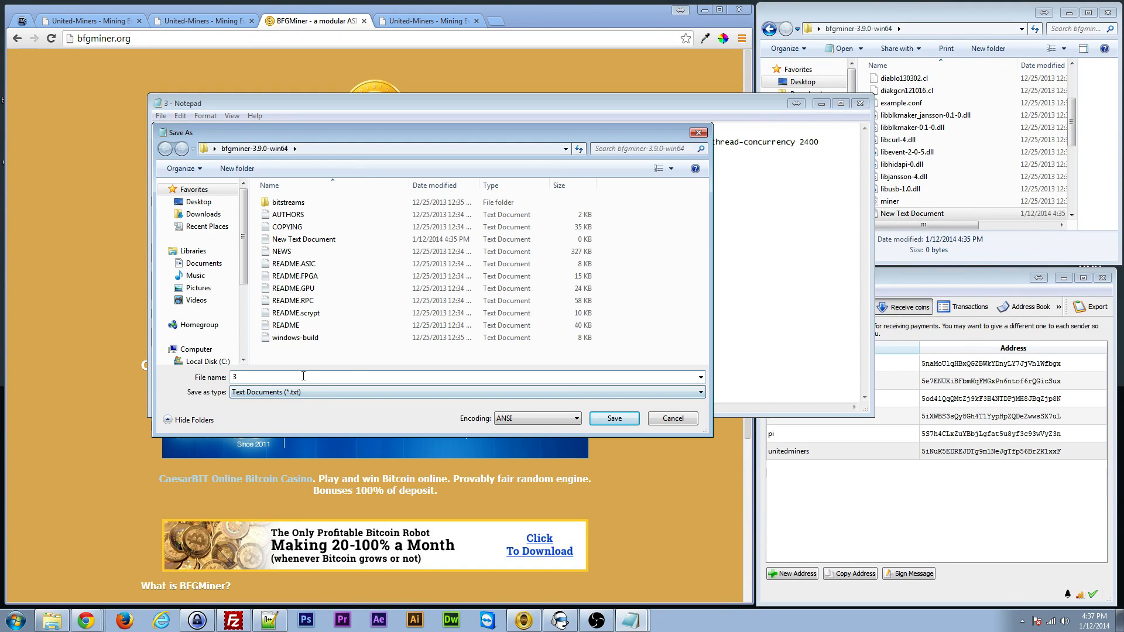
Save the script as 3.bat in the bfgminer-3.9.0-win64 folder and close Notepad
type(";ba")
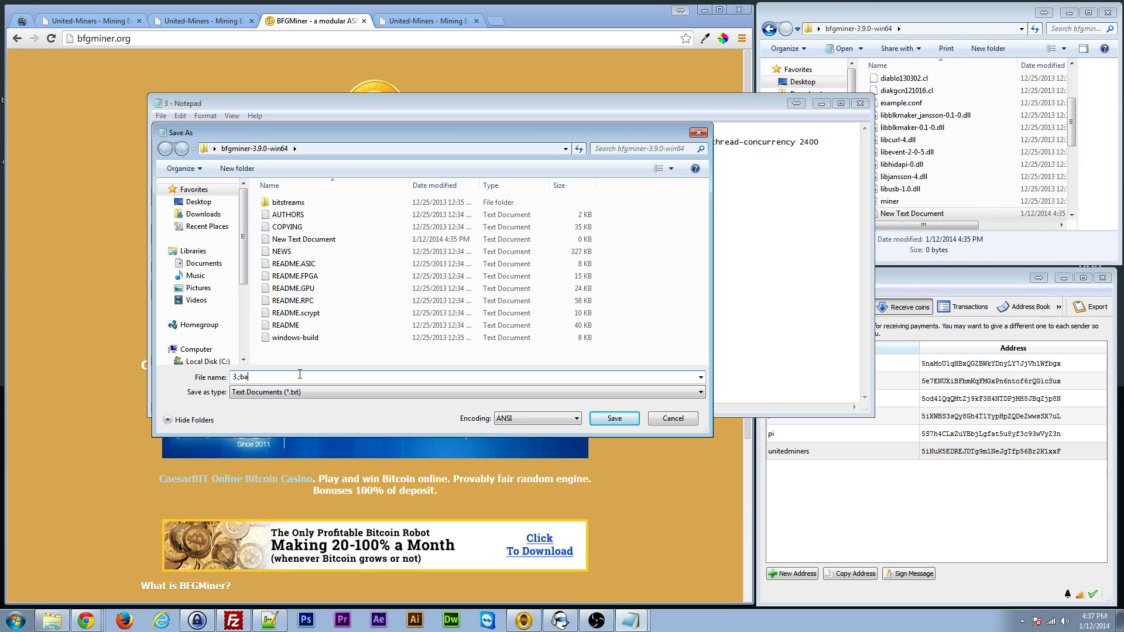
type(".bat")
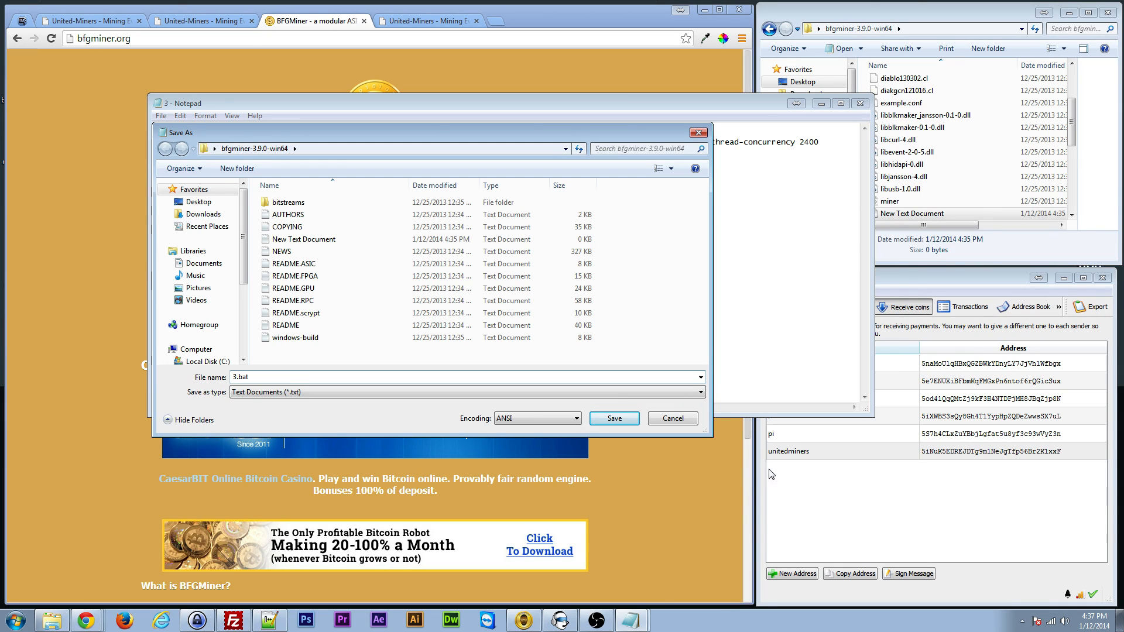
left_click(612, 418)
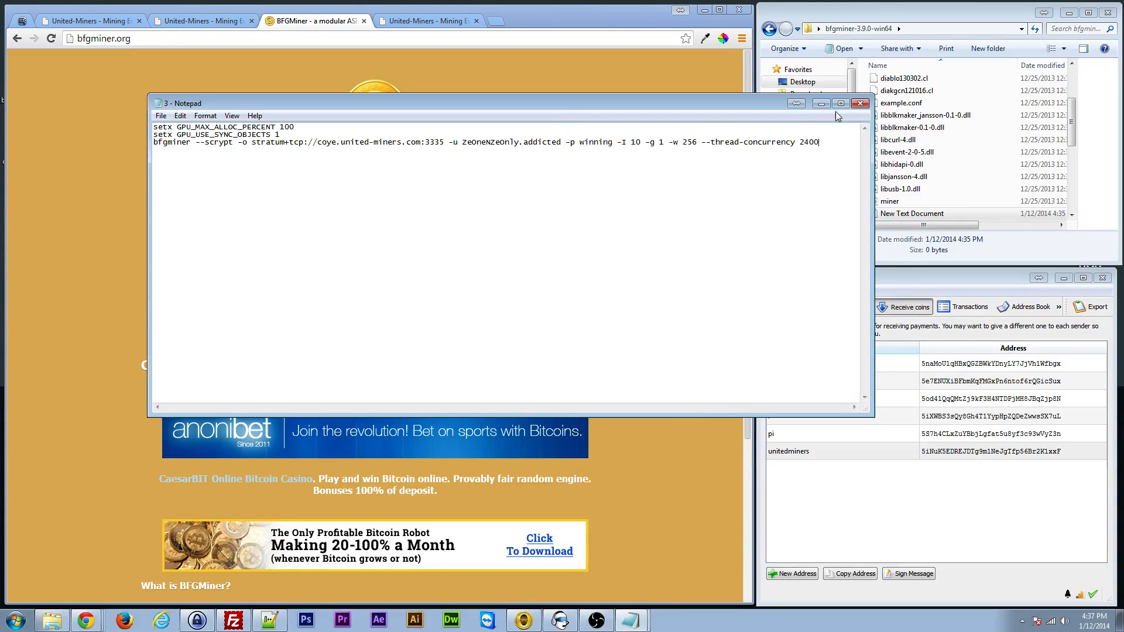
left_click(861, 103)
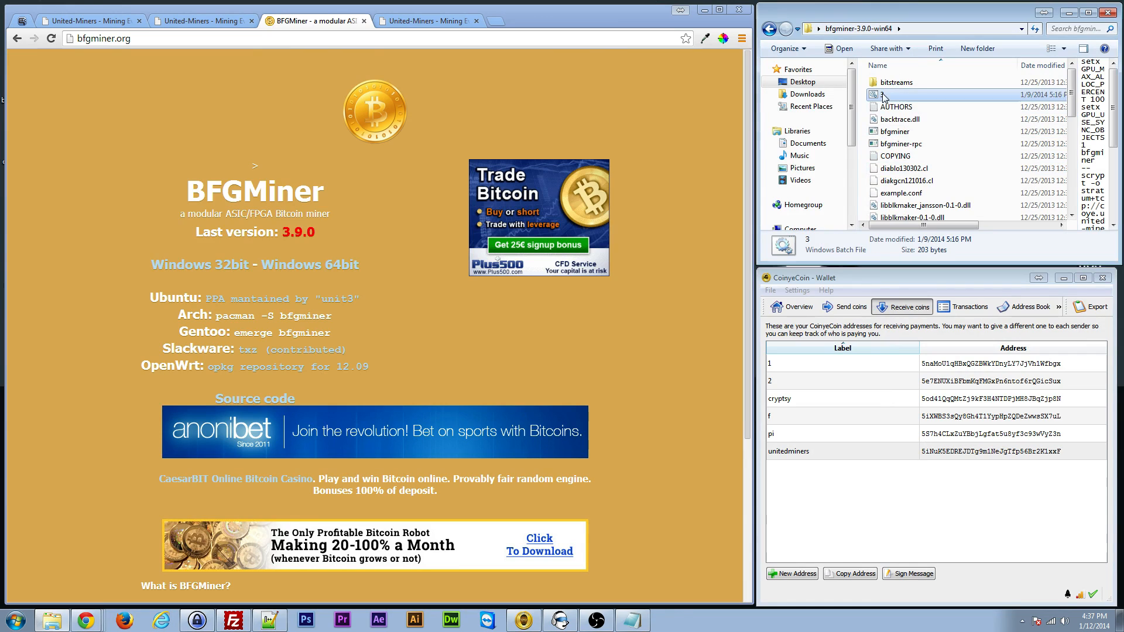
Run 3.bat so BFGMiner starts and connects to the United Miners stratum pool
double_click(883, 93)
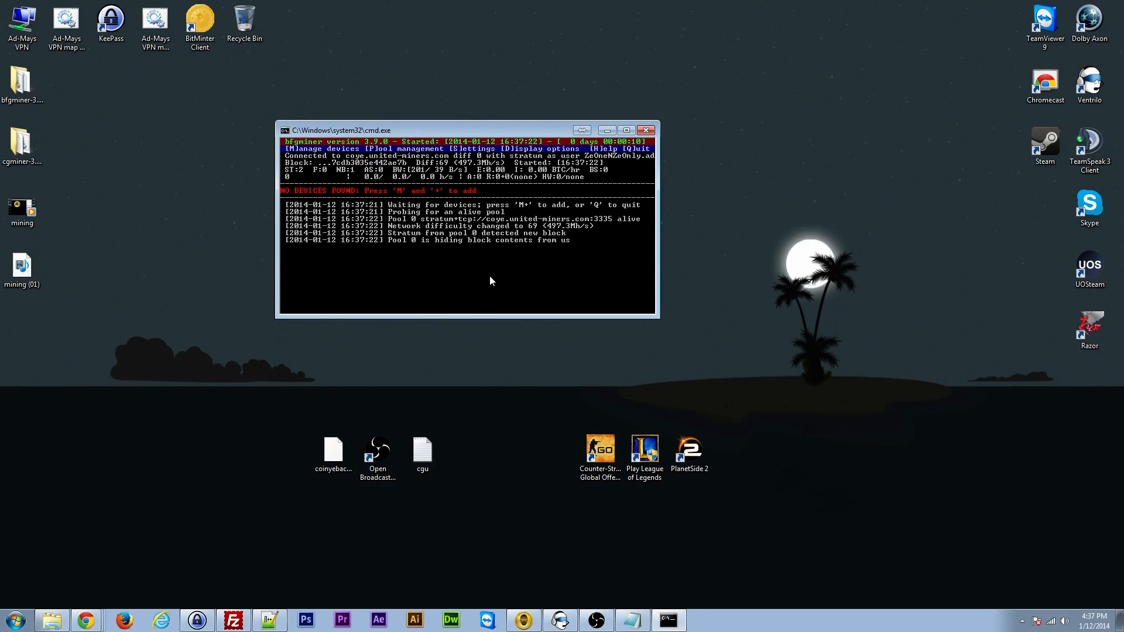
mouse_move(420, 219)
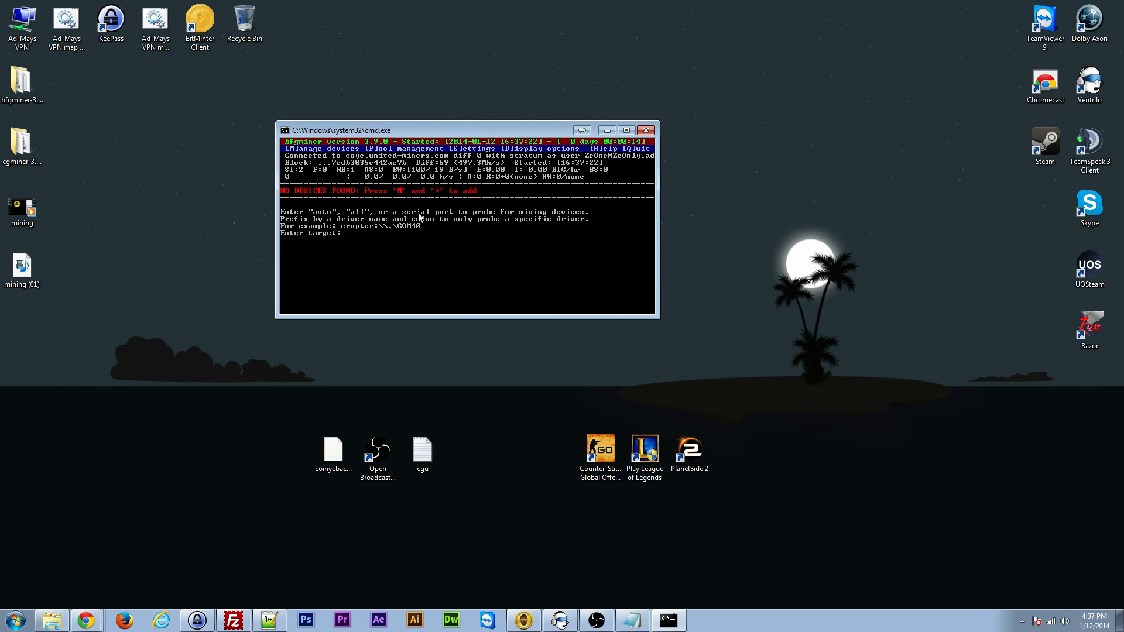
Enter 'auto' so BFGMiner probes and lists the GPU as OCL 0
type("aut")
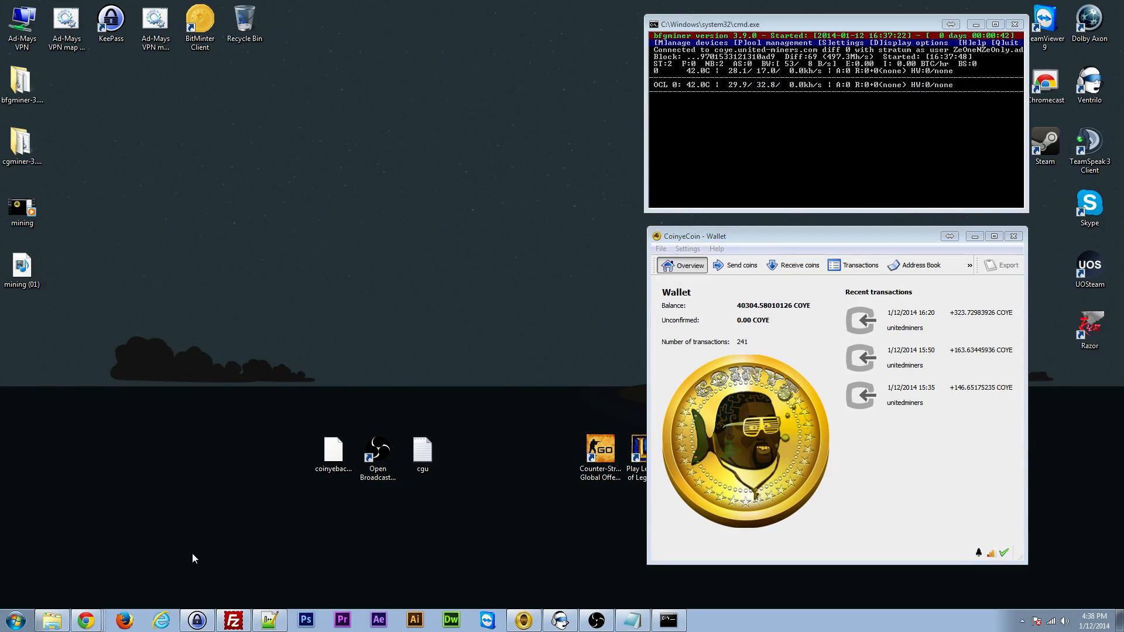
mouse_move(133, 550)
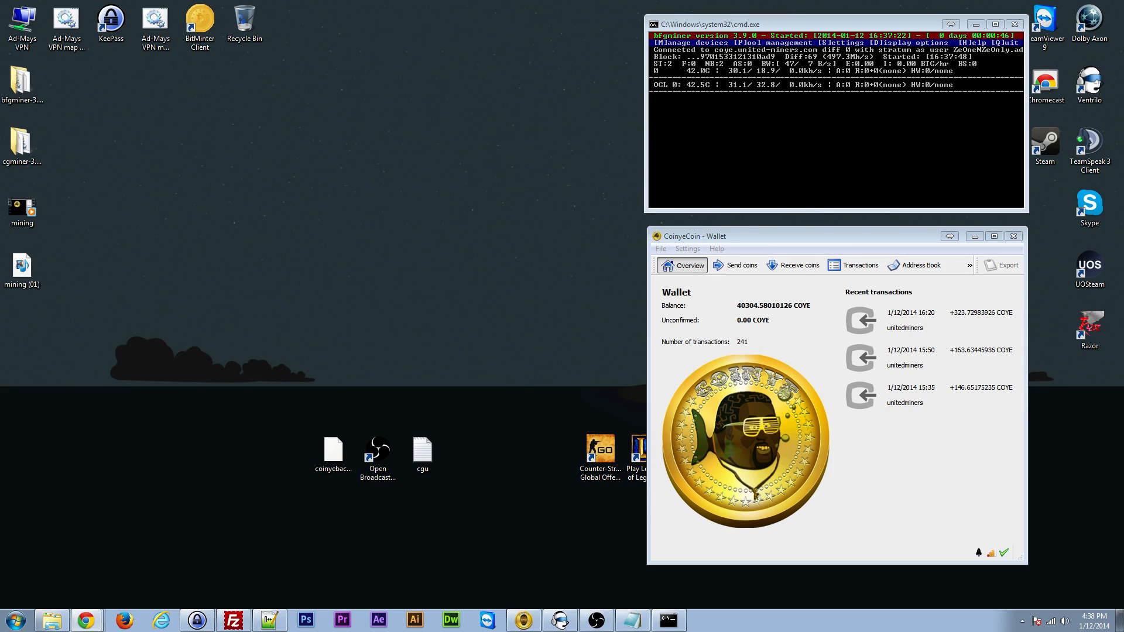
mouse_move(719, 204)
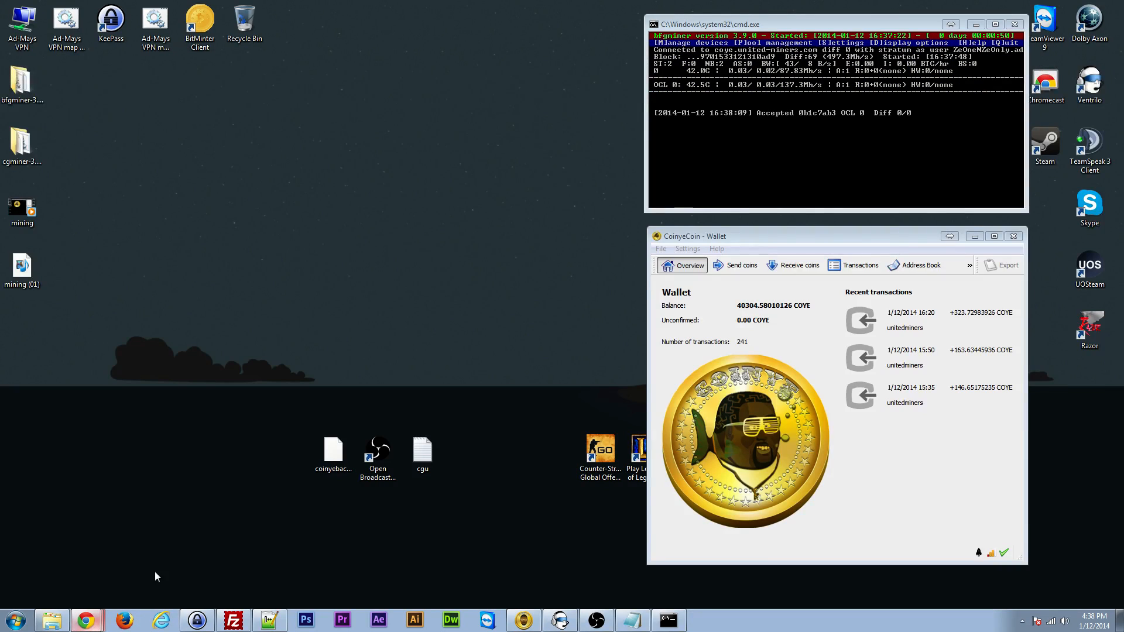
mouse_move(586, 242)
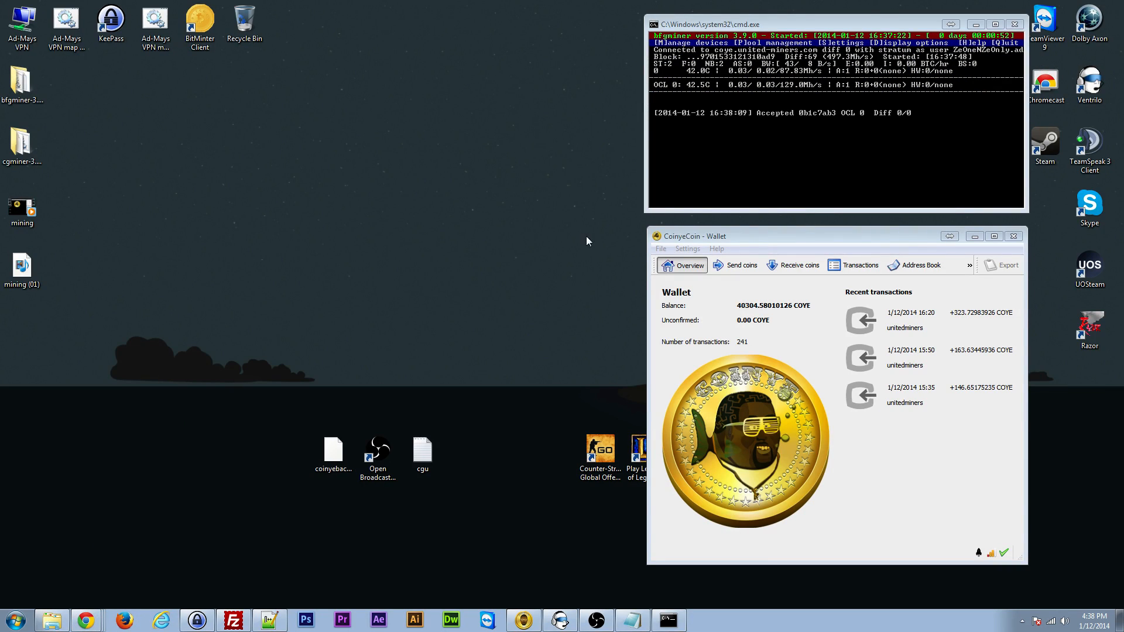